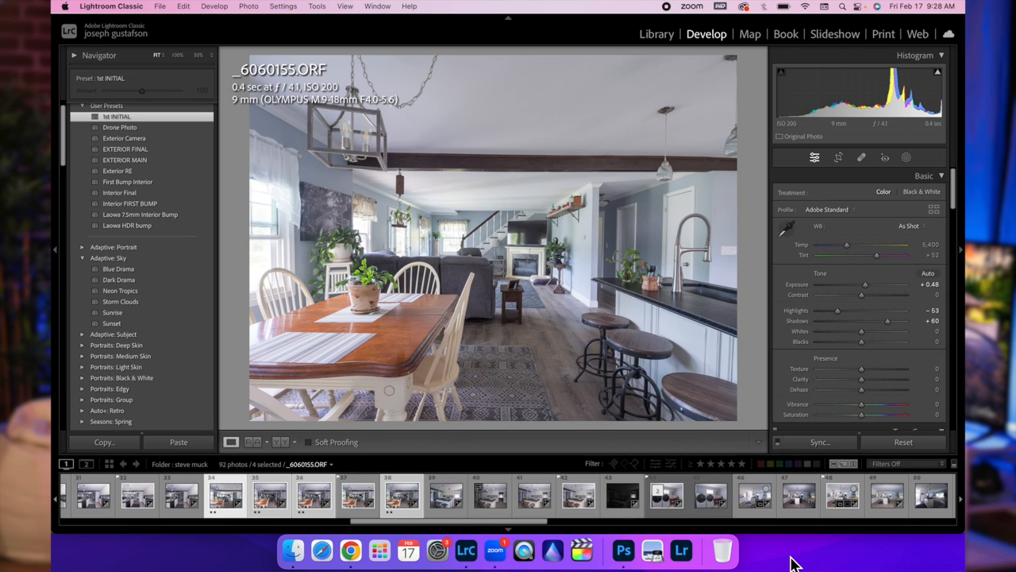
{"action": "mouse_move", "coordinate": [723, 409]}
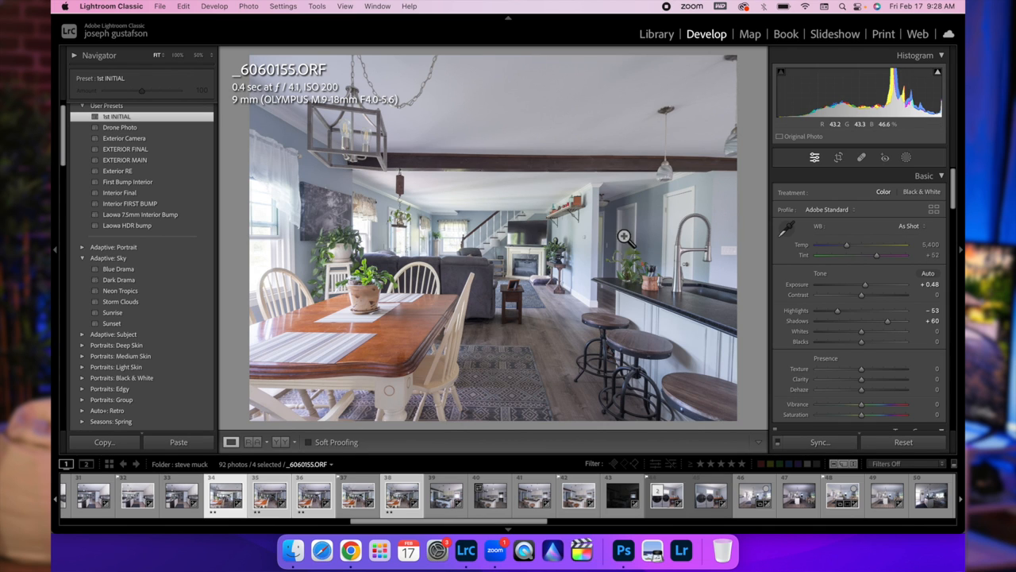
{"action": "mouse_move", "coordinate": [700, 280]}
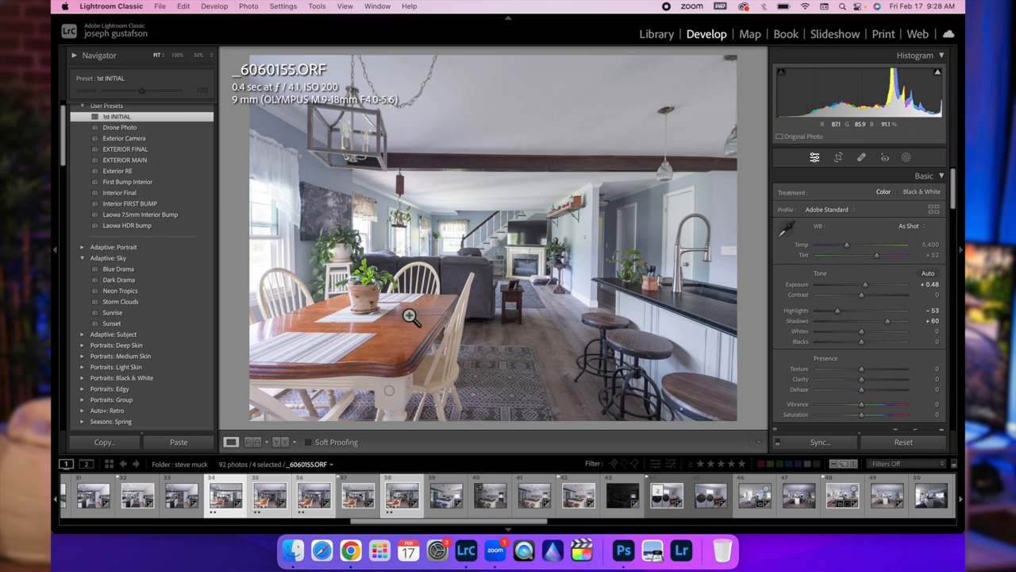
{"action": "mouse_move", "coordinate": [459, 231]}
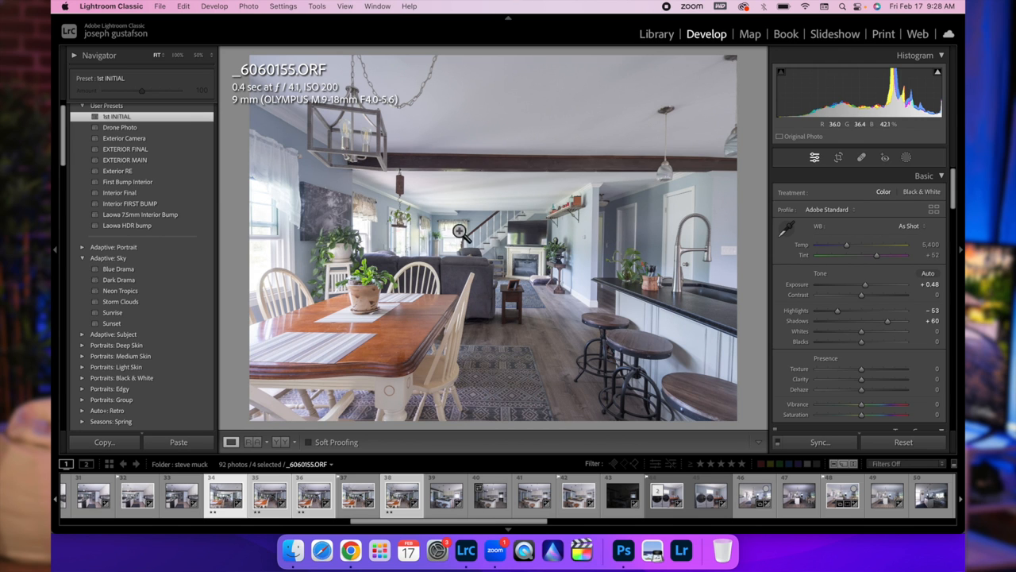
{"action": "mouse_move", "coordinate": [499, 266]}
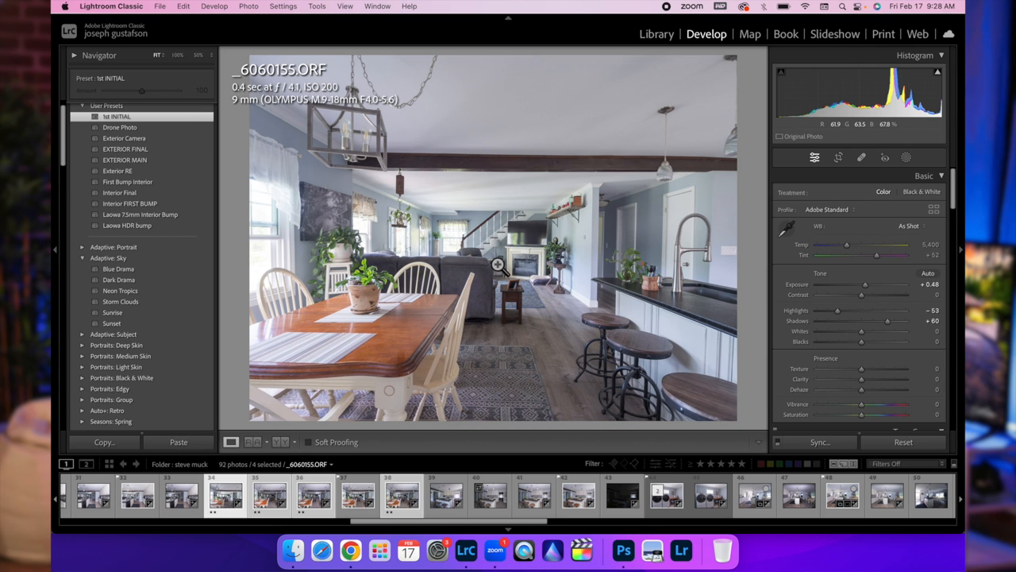
{"action": "mouse_move", "coordinate": [499, 268]}
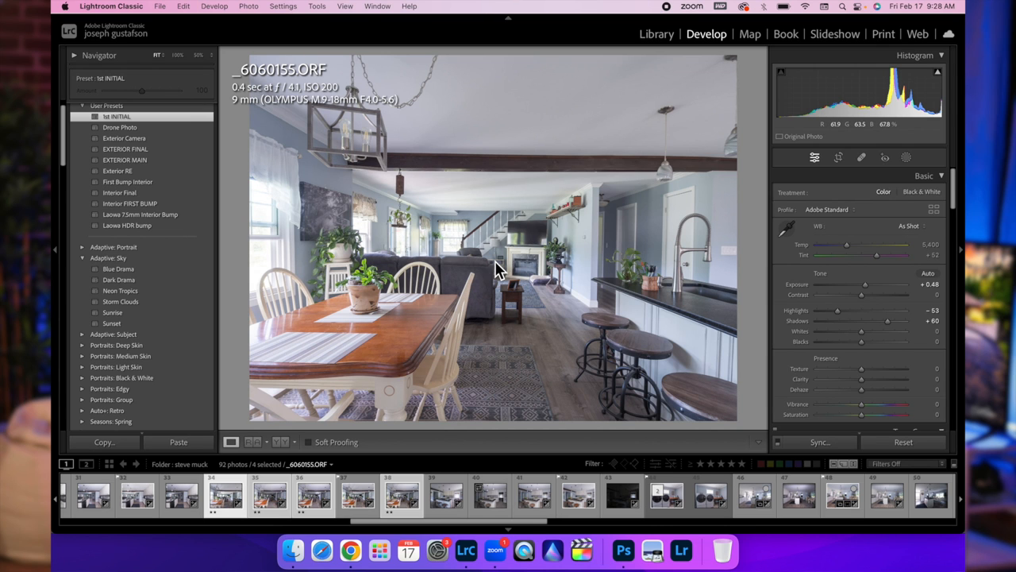
{"action": "mouse_move", "coordinate": [472, 256]}
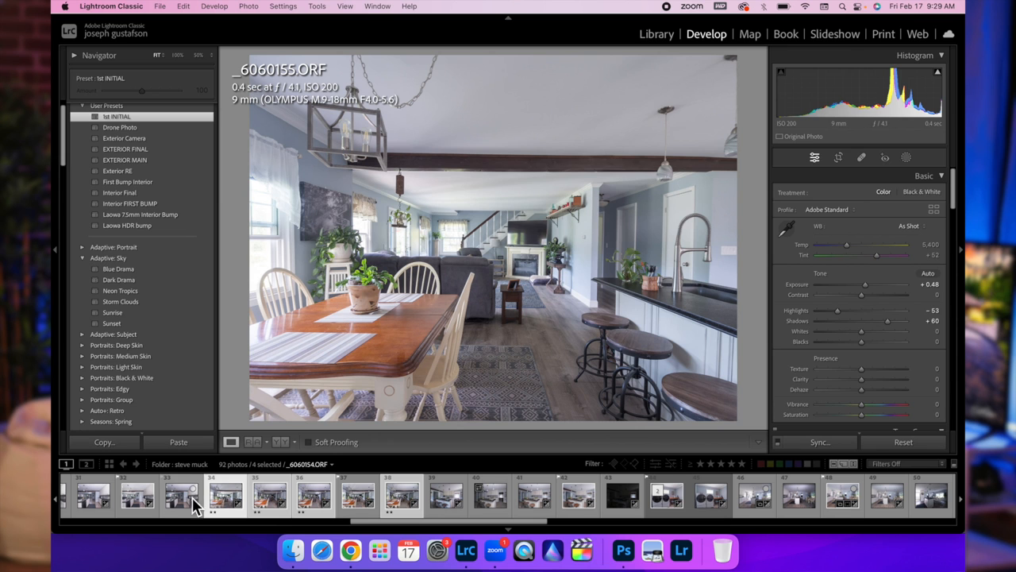
Select only _6060155, apply the 1st INITIAL preset and review Lens Corrections and Transform
{"action": "left_click", "coordinate": [225, 496]}
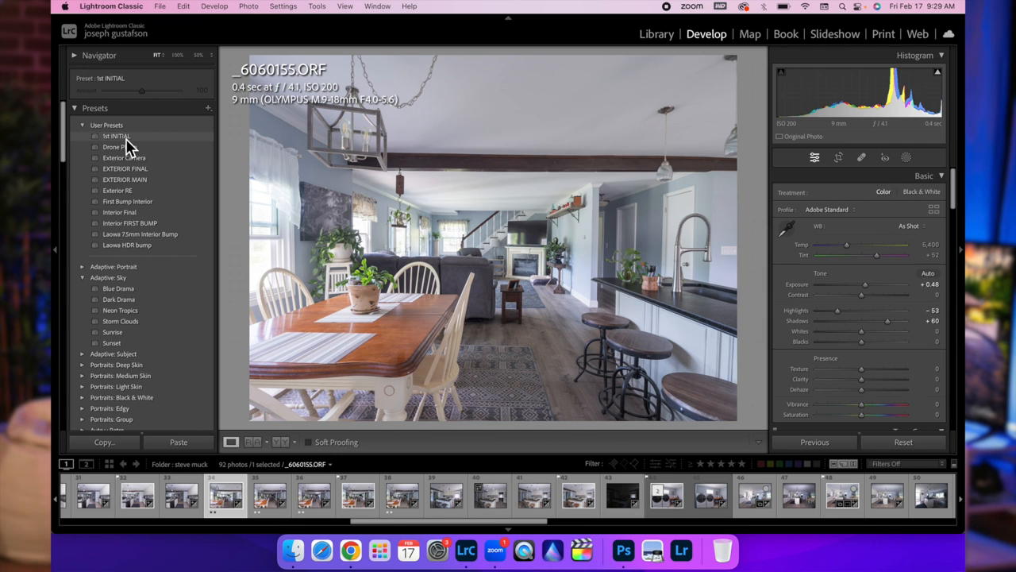
{"action": "left_click", "coordinate": [116, 136]}
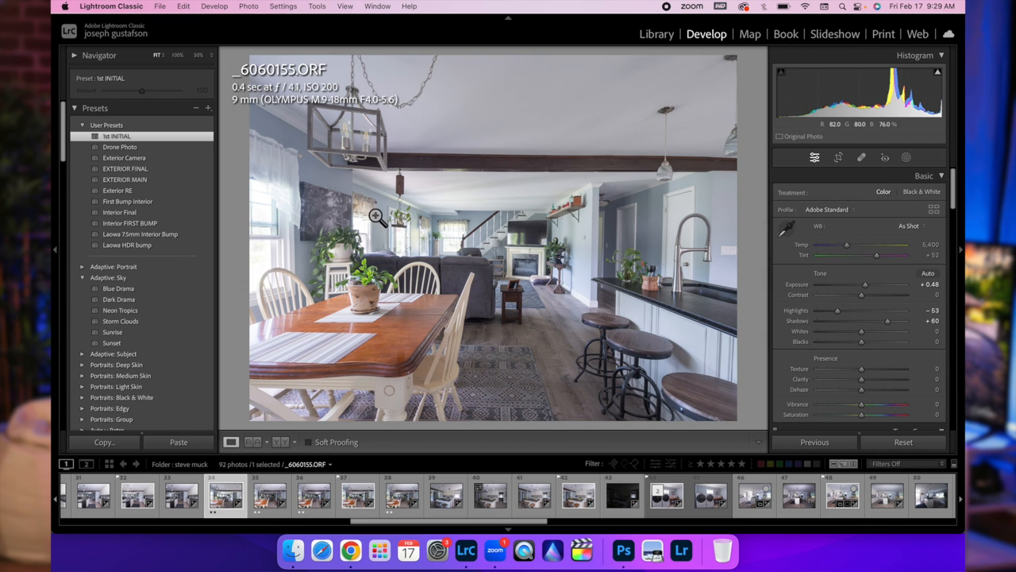
{"action": "left_click_drag", "start_coordinate": [866, 283], "coordinate": [862, 284]}
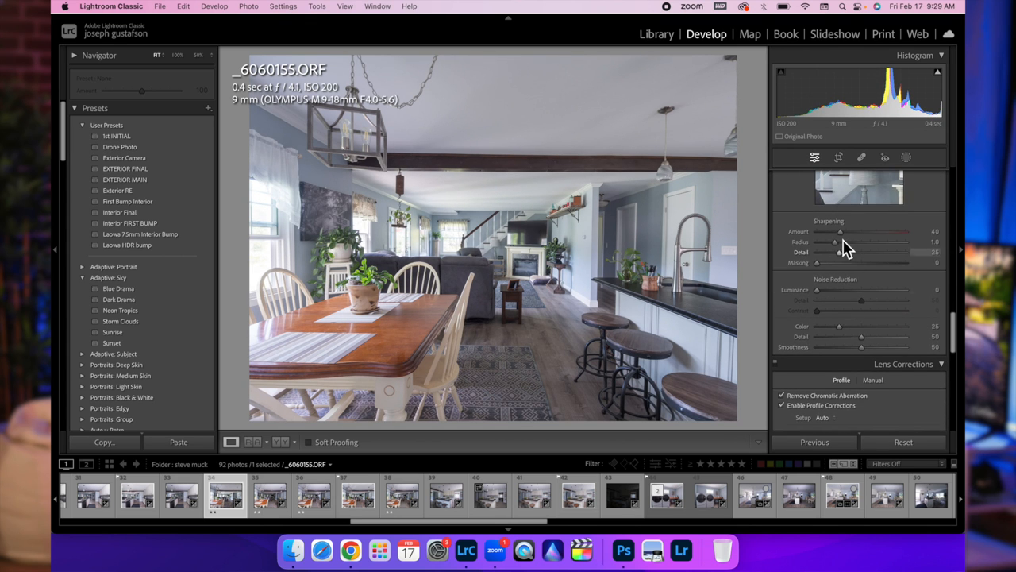
{"action": "scroll", "scroll_direction": "down", "scroll_amount": 3}
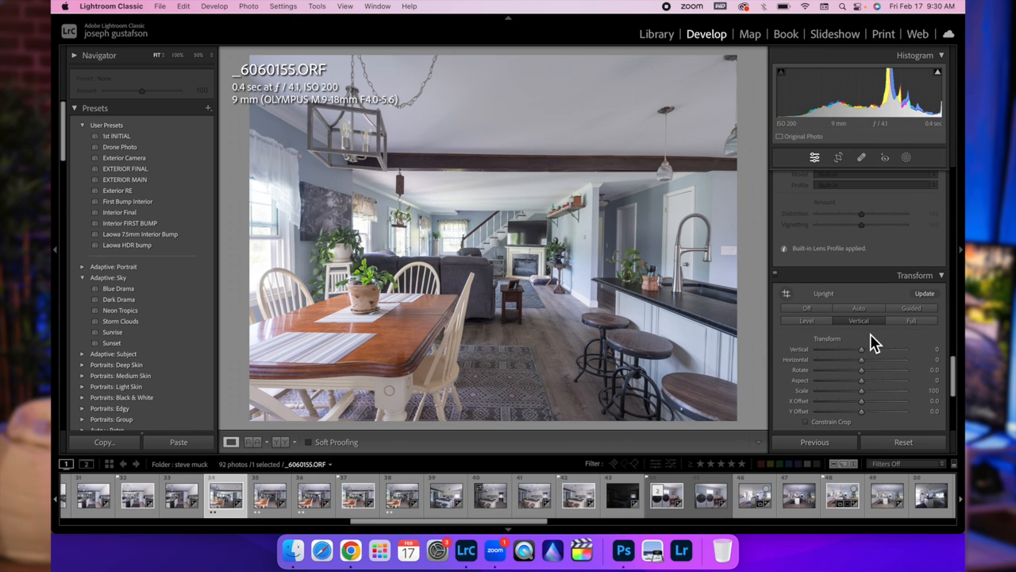
{"action": "mouse_move", "coordinate": [858, 310]}
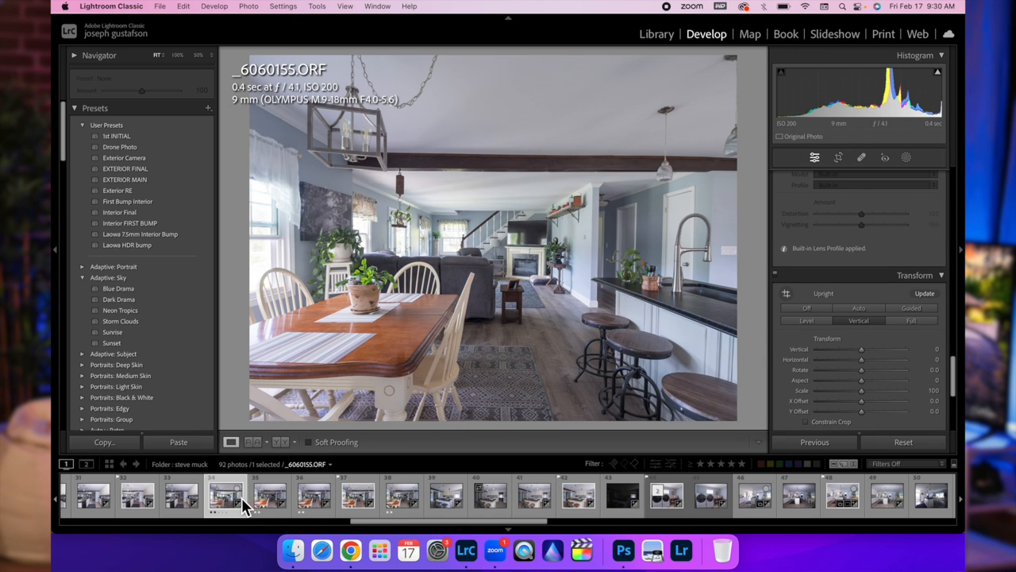
{"action": "left_click", "coordinate": [270, 497]}
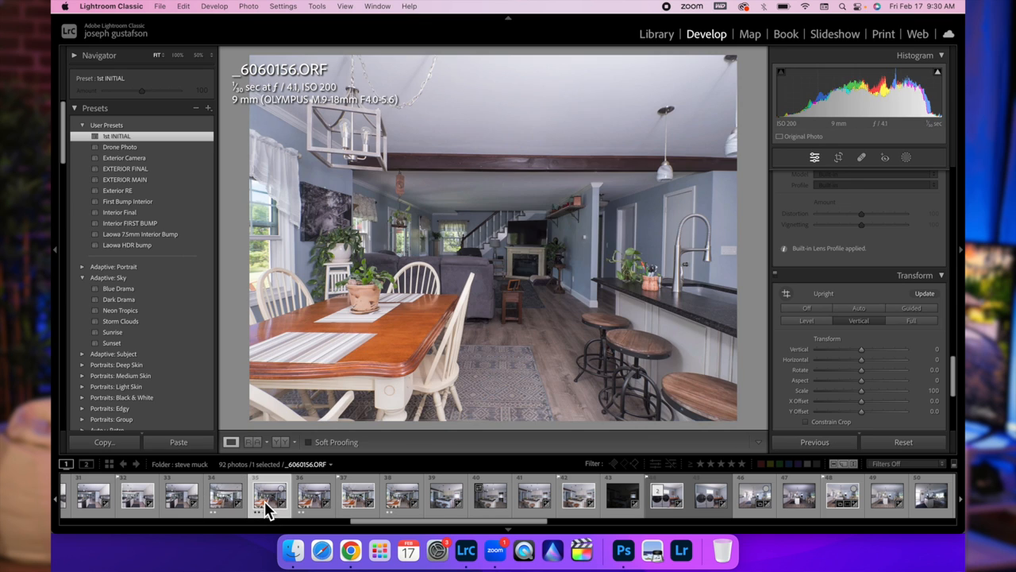
{"action": "mouse_move", "coordinate": [270, 499]}
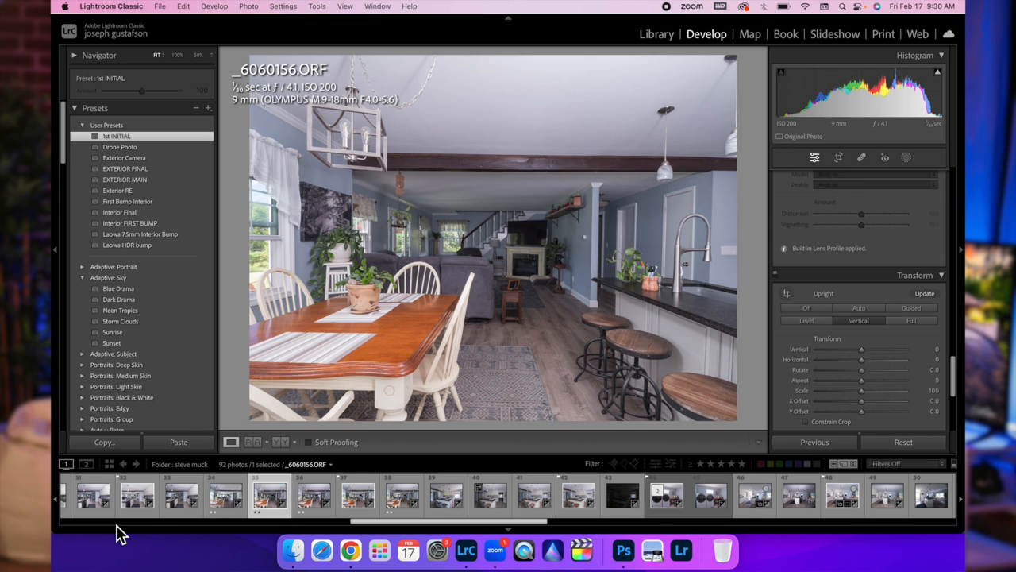
{"action": "left_click", "coordinate": [226, 496]}
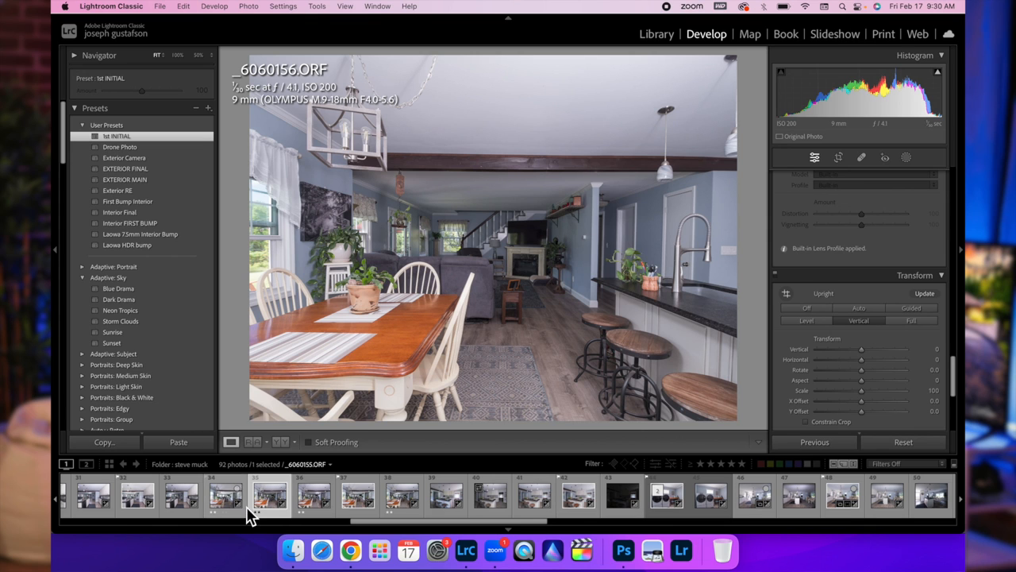
{"action": "left_click", "coordinate": [314, 496]}
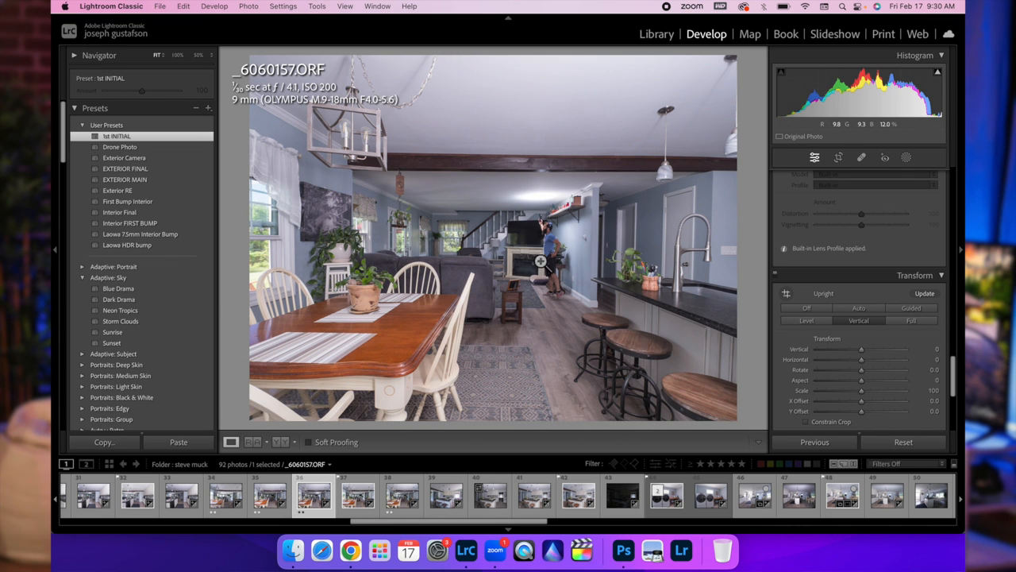
{"action": "left_click", "coordinate": [403, 497]}
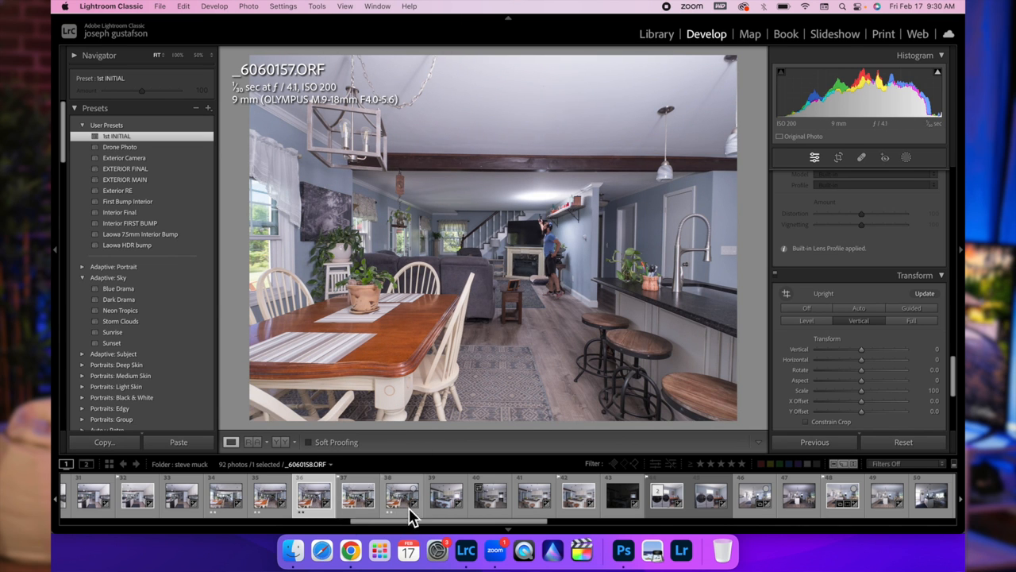
{"action": "left_click", "coordinate": [401, 496]}
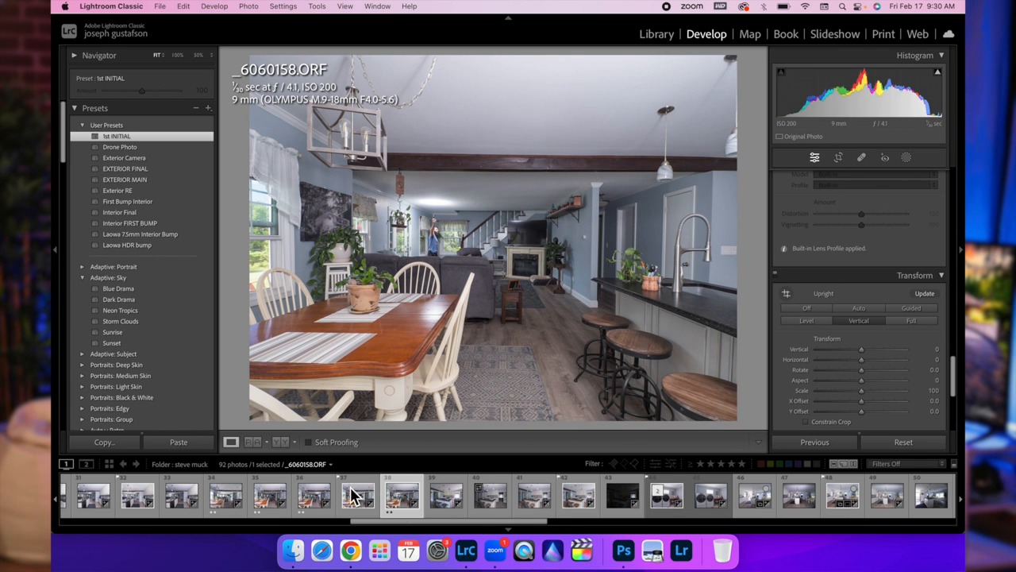
{"action": "left_click", "coordinate": [314, 495]}
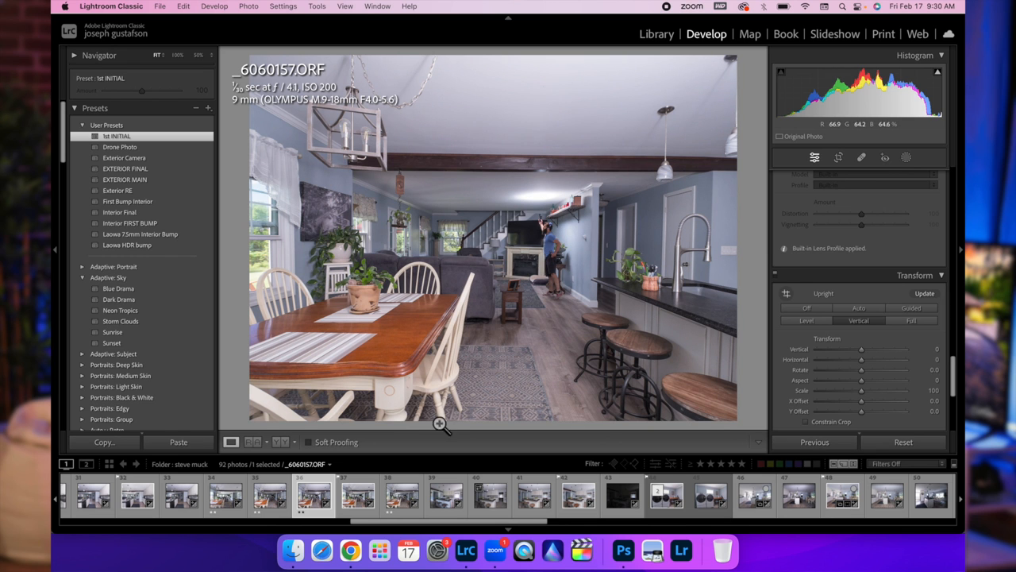
{"action": "left_click", "coordinate": [270, 497]}
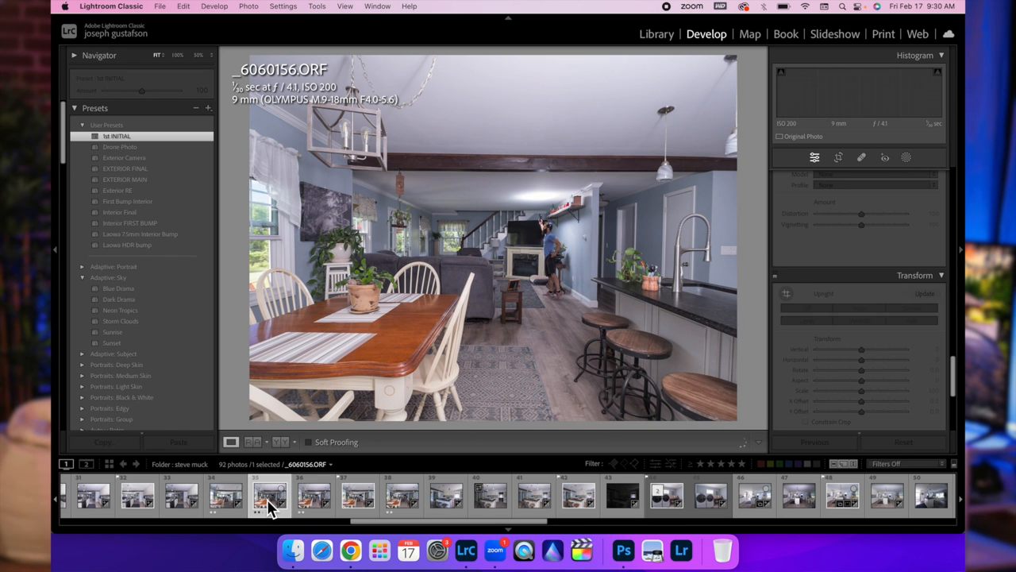
{"action": "left_click", "coordinate": [117, 136]}
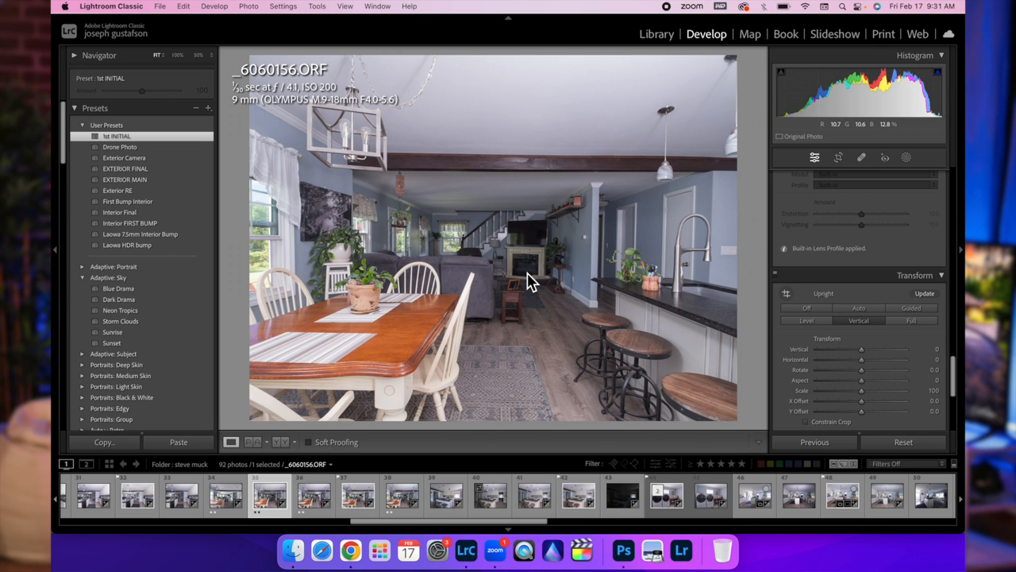
{"action": "mouse_move", "coordinate": [530, 280]}
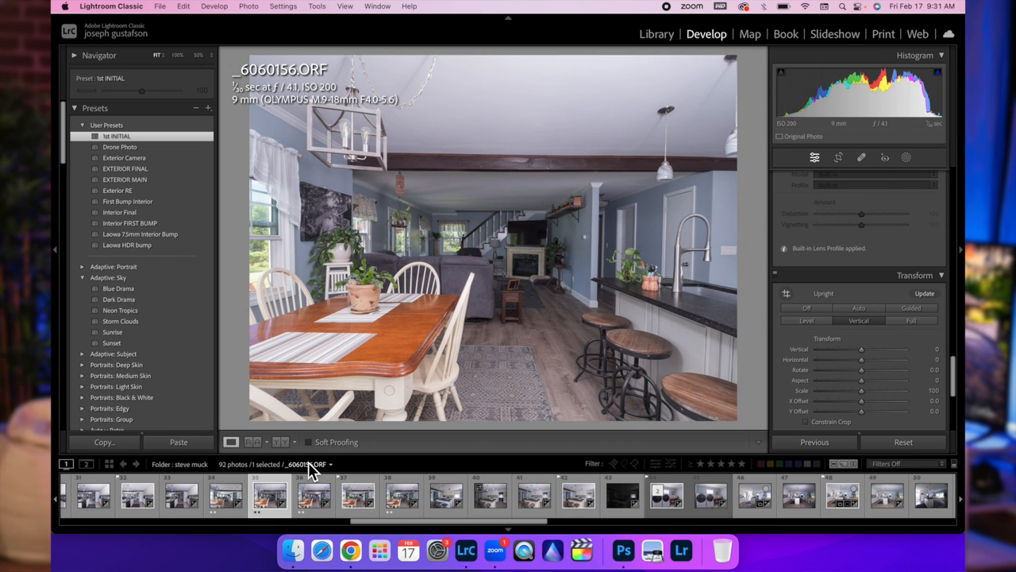
{"action": "left_click", "coordinate": [226, 495]}
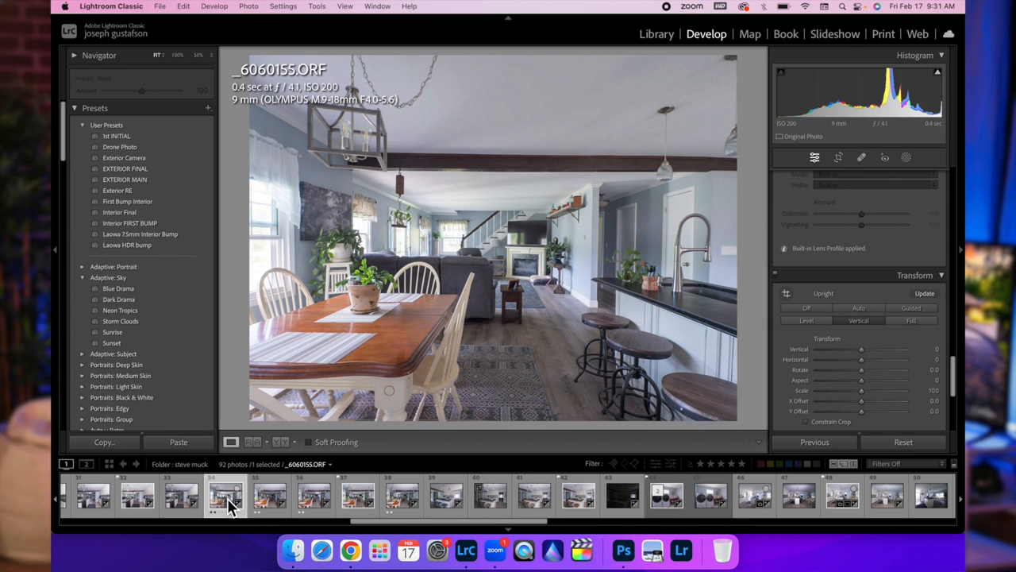
Return to _6060155 and adjust its star rating (4 then 2)
{"action": "left_click", "coordinate": [268, 496]}
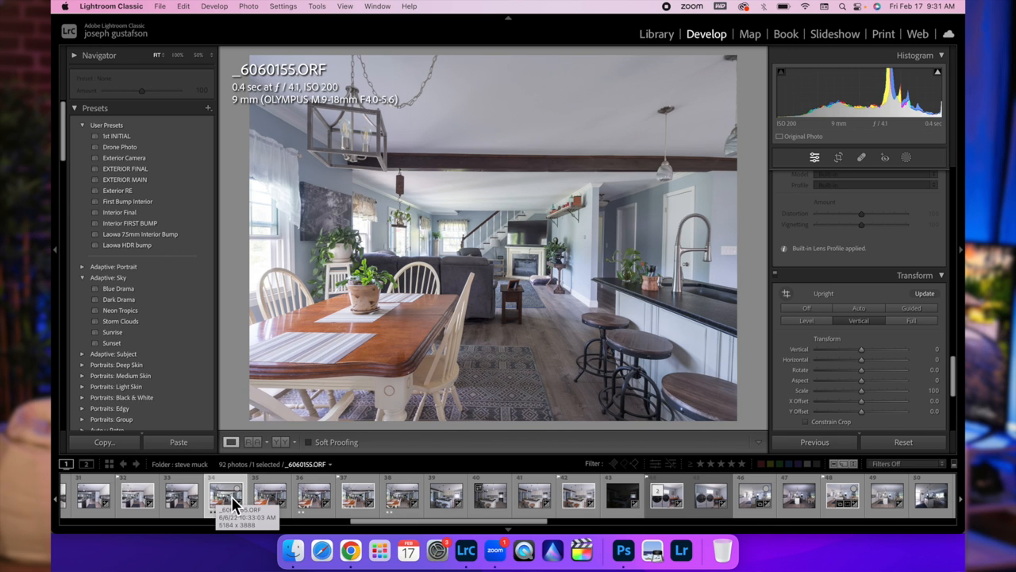
{"action": "key", "text": "4"}
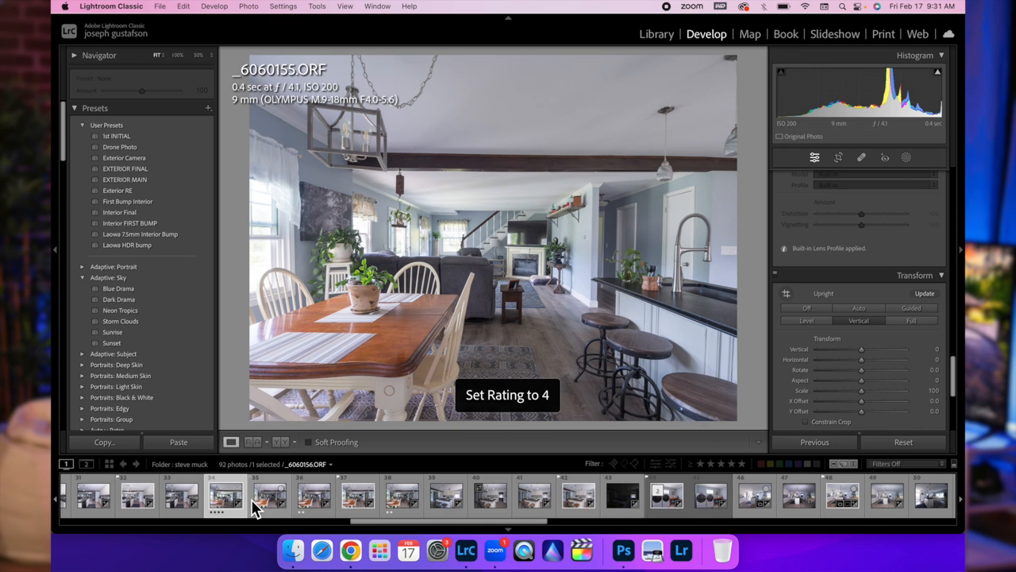
{"action": "key", "text": "2"}
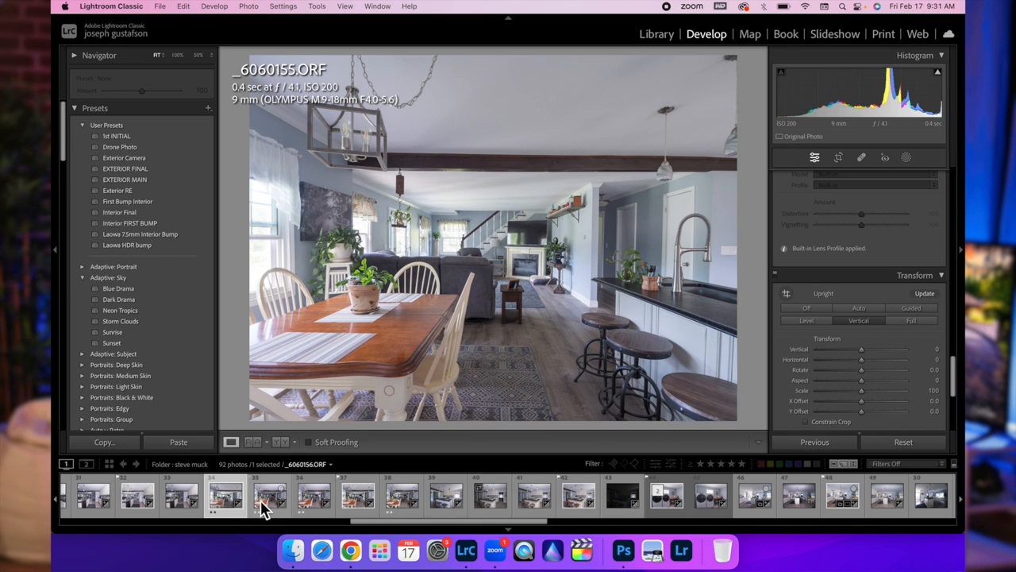
{"action": "mouse_move", "coordinate": [264, 498]}
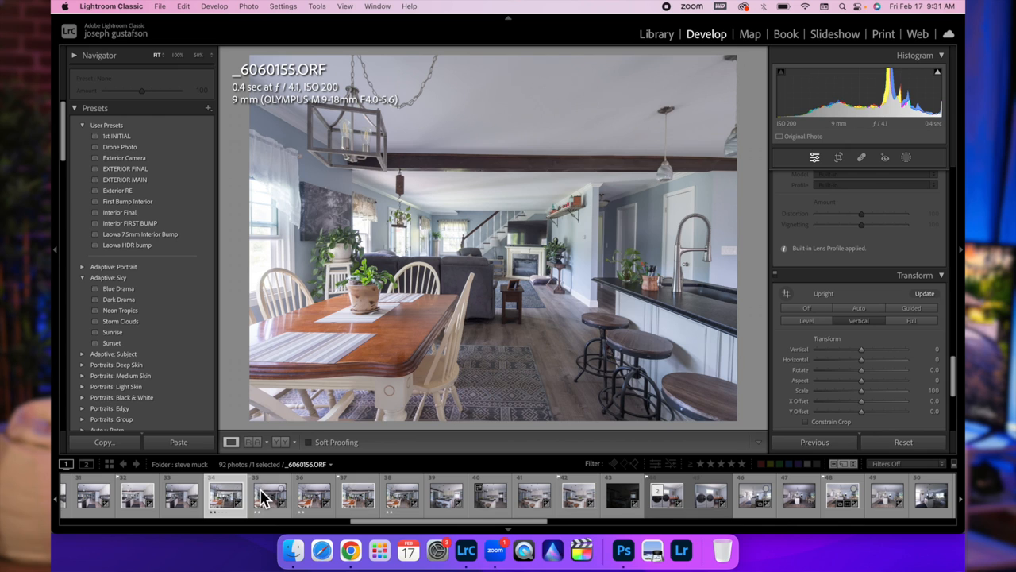
{"action": "mouse_move", "coordinate": [270, 505]}
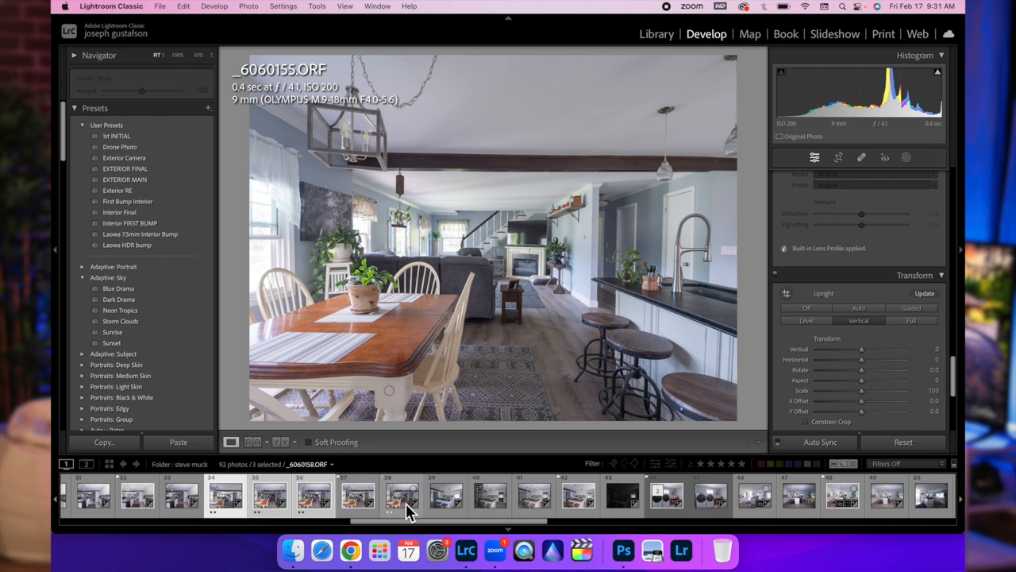
Select the other bracketed exposures and open them as layers in Photoshop
{"action": "left_click", "coordinate": [403, 495]}
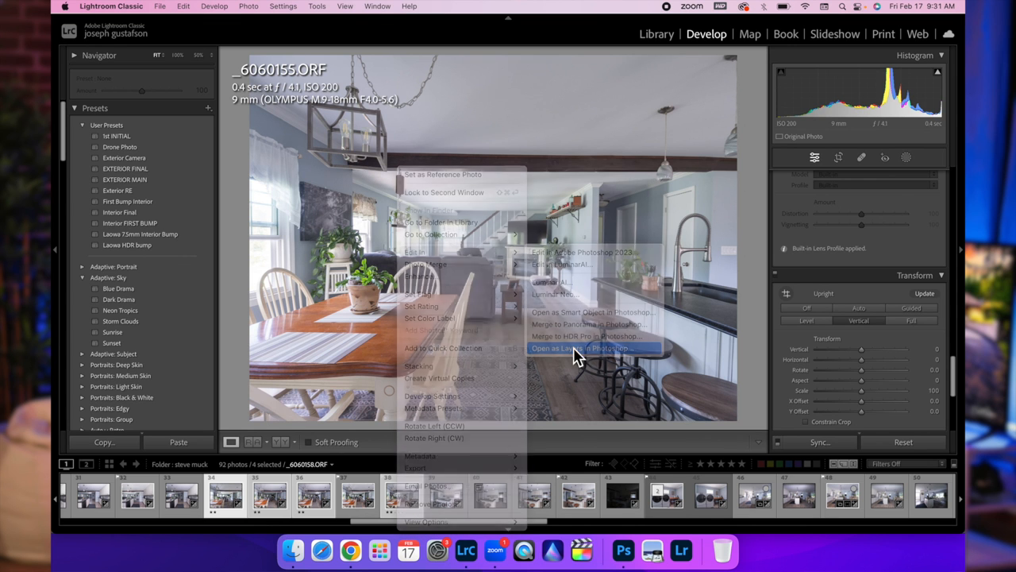
{"action": "left_click", "coordinate": [583, 348]}
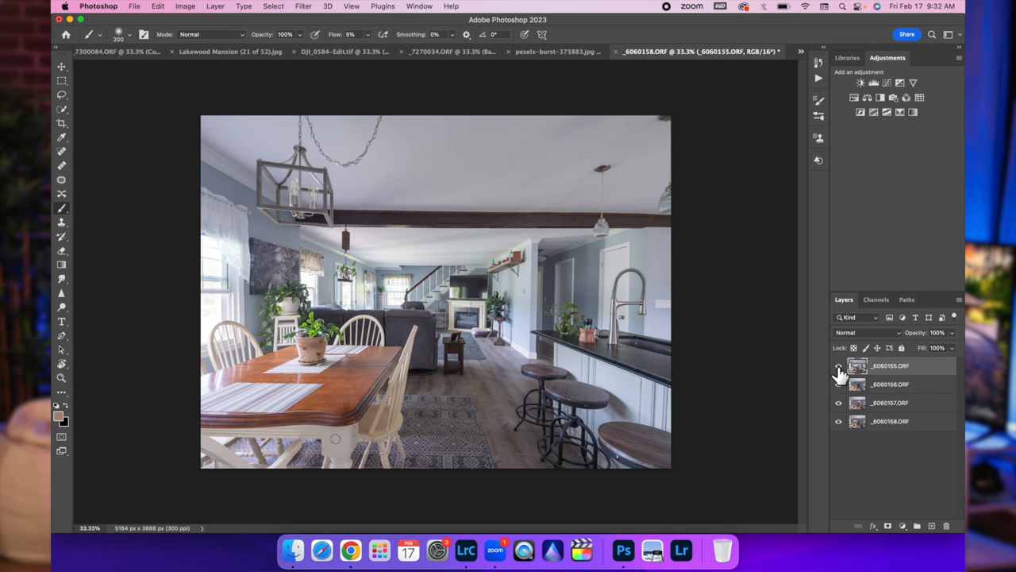
Hide the _6060155 and _6060156 exposure layers to reveal the frame with the person
{"action": "left_click", "coordinate": [839, 365]}
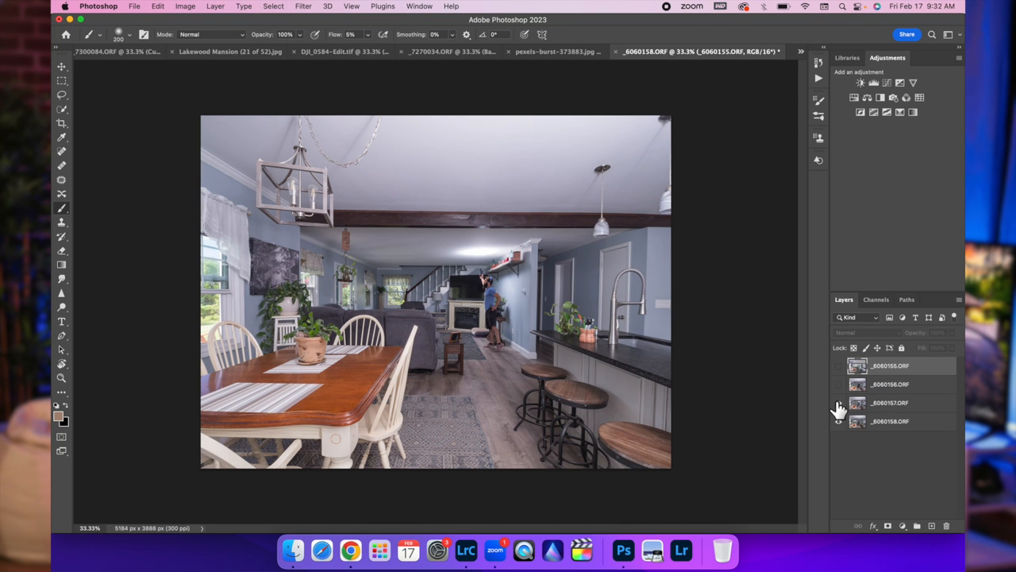
{"action": "left_click", "coordinate": [889, 402]}
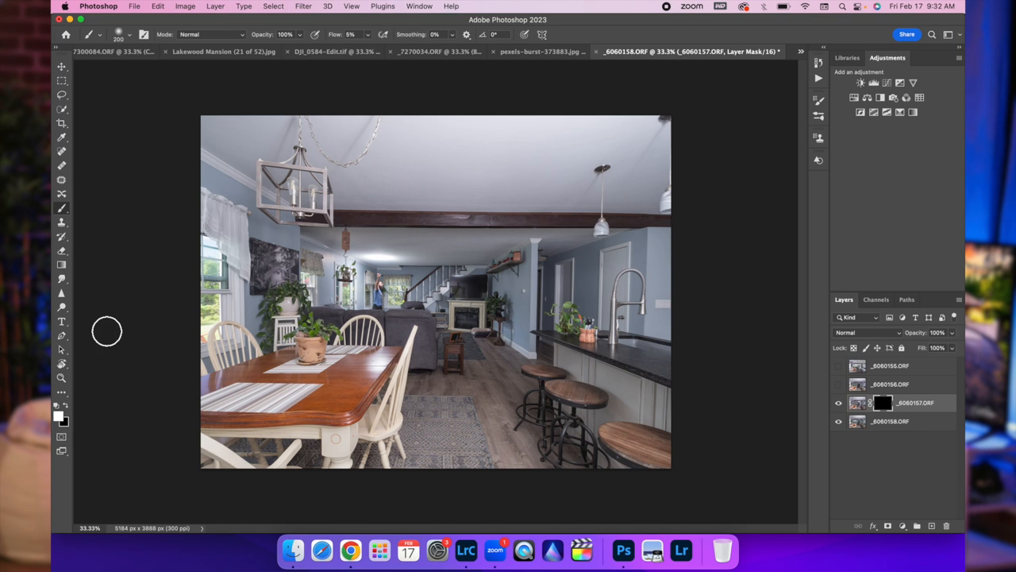
{"action": "mouse_move", "coordinate": [61, 265]}
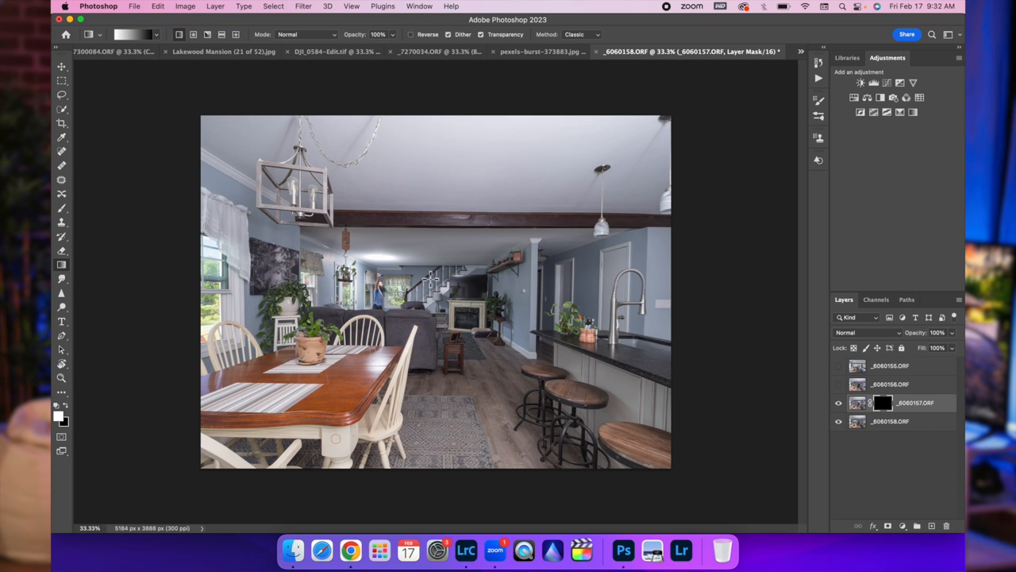
{"action": "mouse_move", "coordinate": [411, 258]}
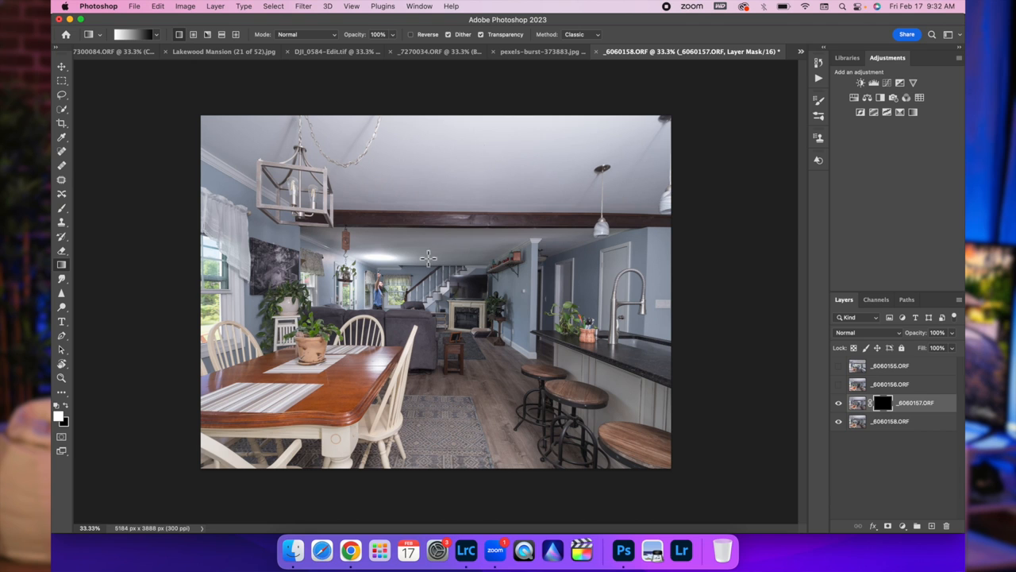
{"action": "mouse_move", "coordinate": [400, 254]}
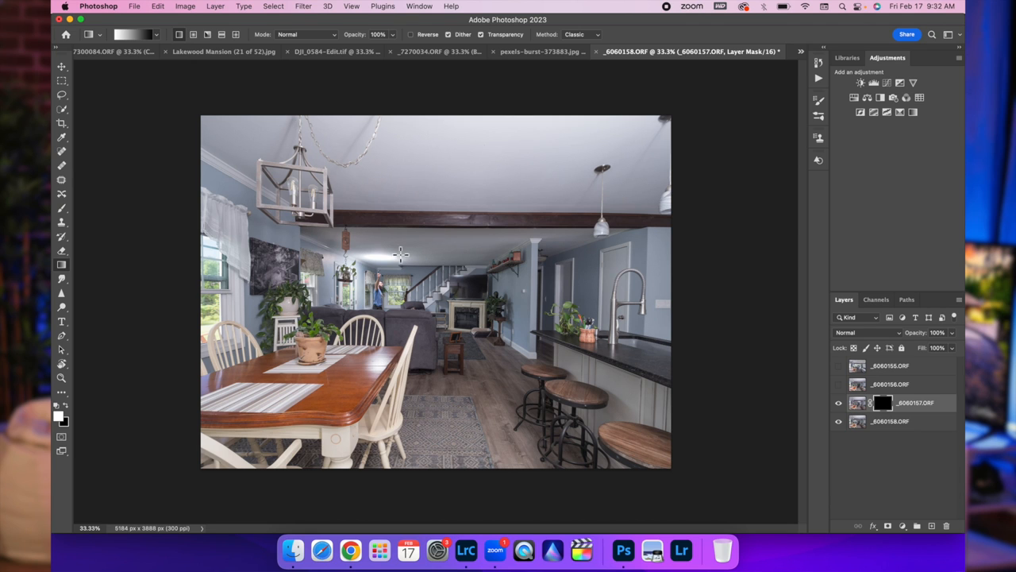
{"action": "mouse_move", "coordinate": [405, 255]}
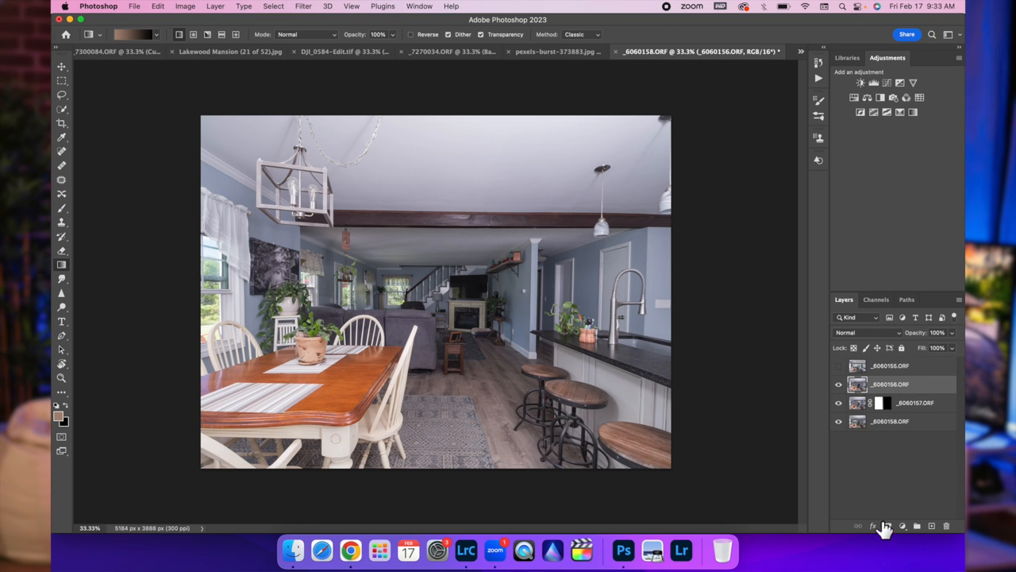
Give _6060156 a black layer mask and pick the Brush to paint near the fireplace
{"action": "left_click", "coordinate": [886, 526]}
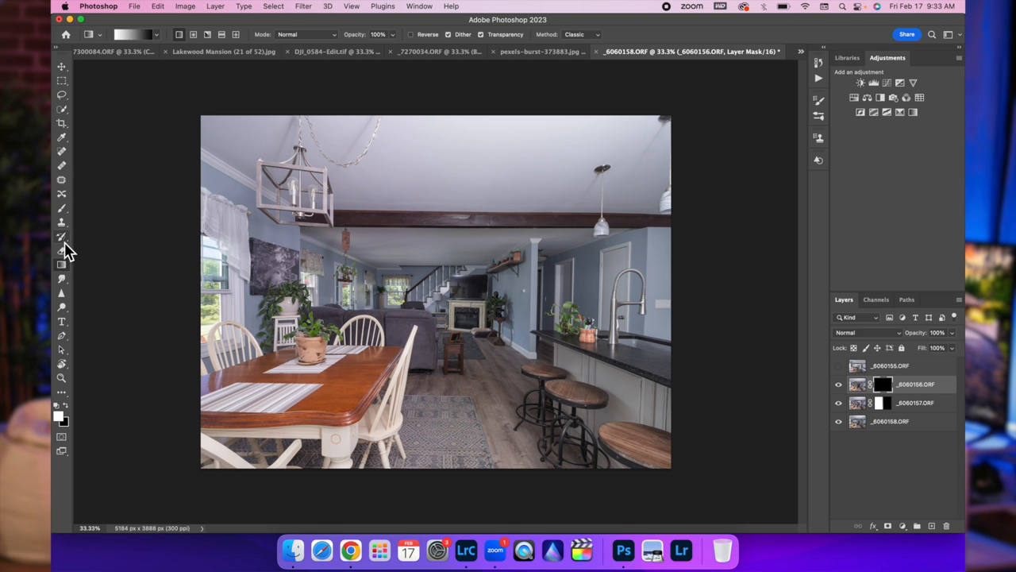
{"action": "left_click", "coordinate": [61, 236]}
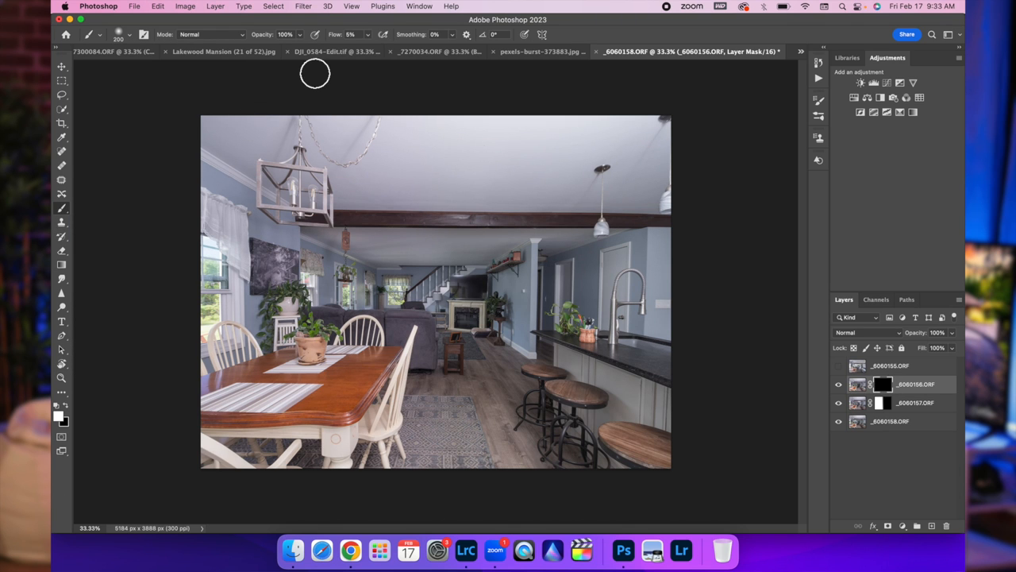
{"action": "mouse_move", "coordinate": [356, 53]}
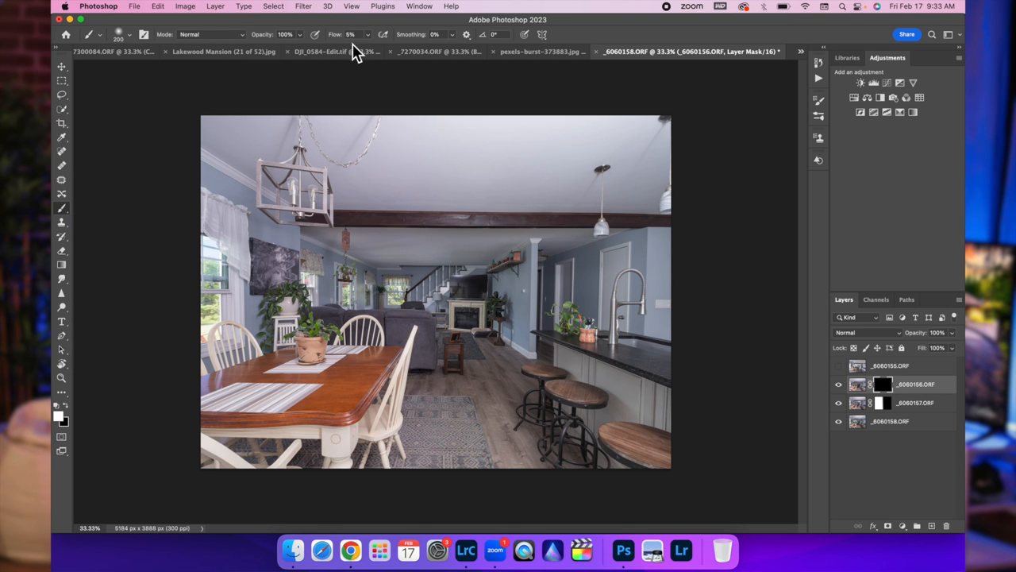
{"action": "mouse_move", "coordinate": [475, 298]}
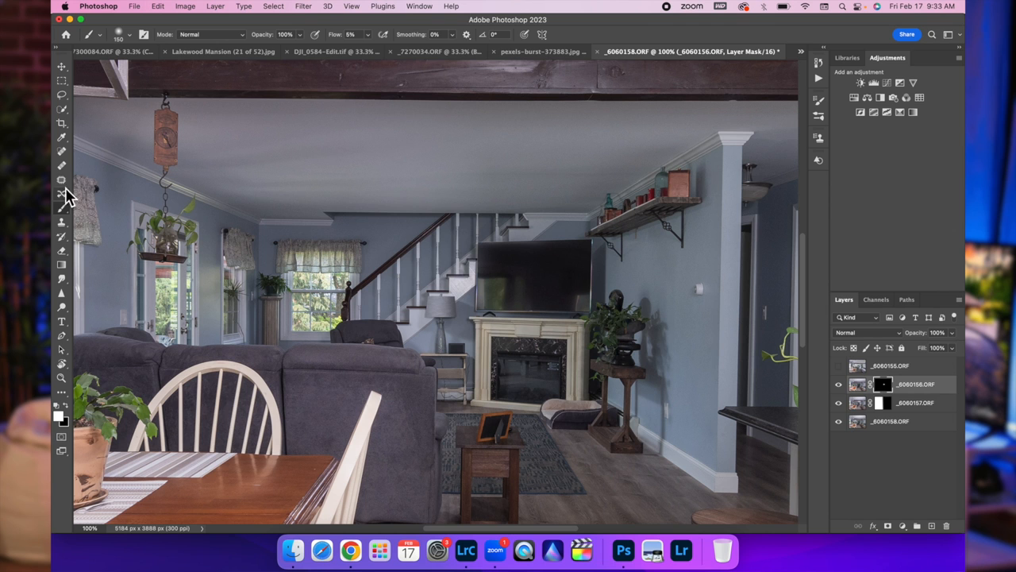
{"action": "mouse_move", "coordinate": [656, 300]}
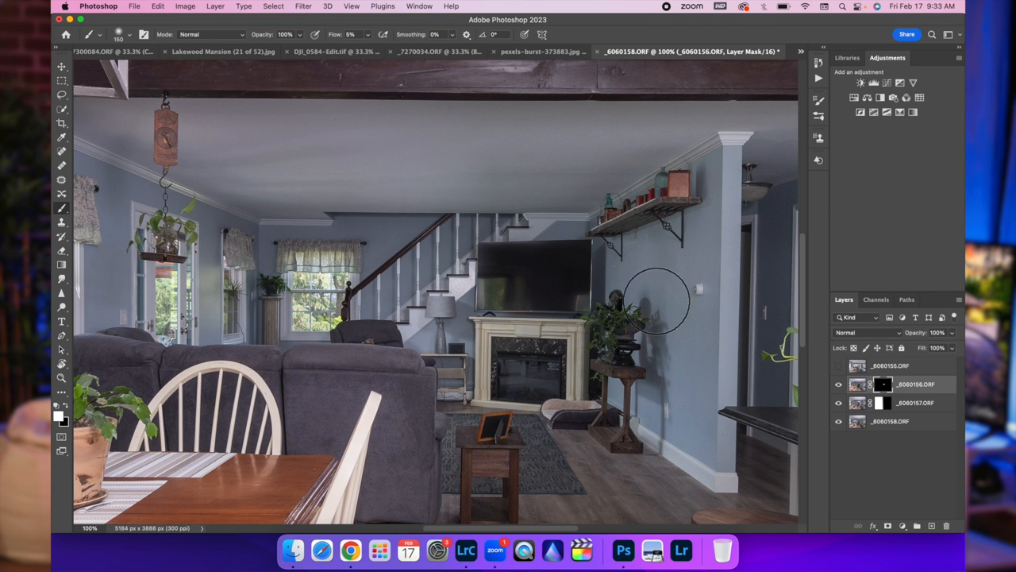
{"action": "mouse_move", "coordinate": [580, 294]}
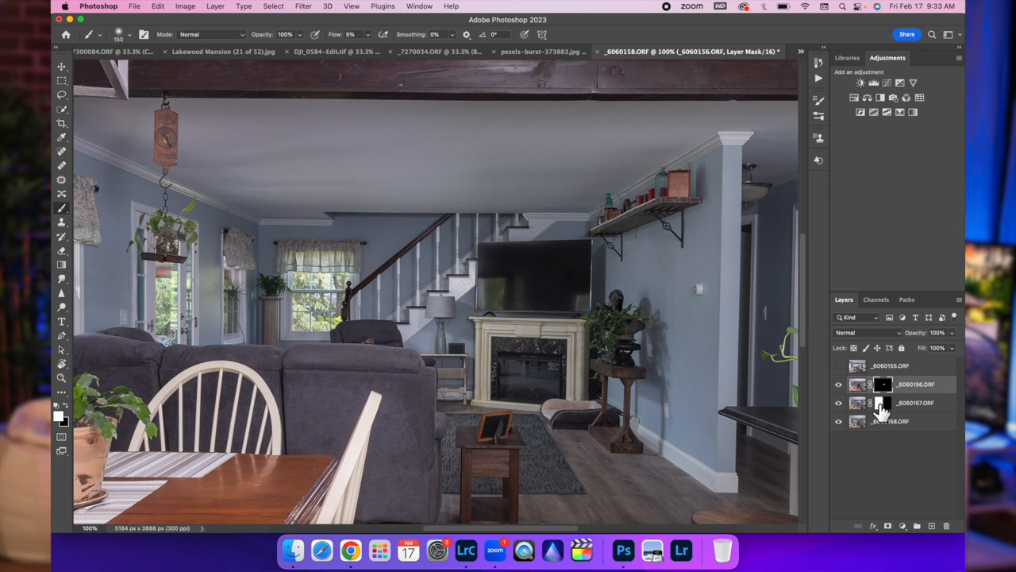
{"action": "mouse_move", "coordinate": [873, 409]}
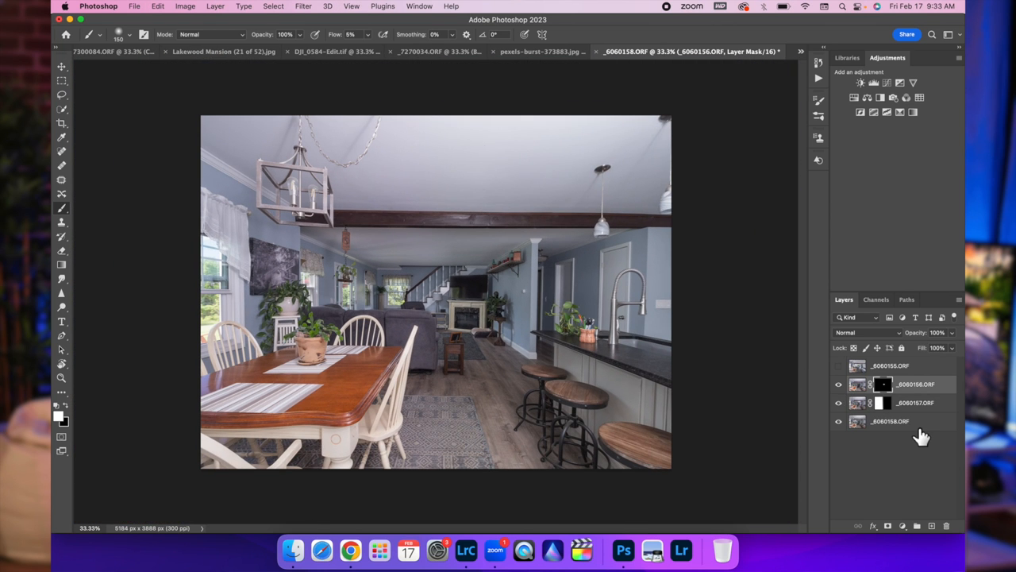
{"action": "mouse_move", "coordinate": [842, 371]}
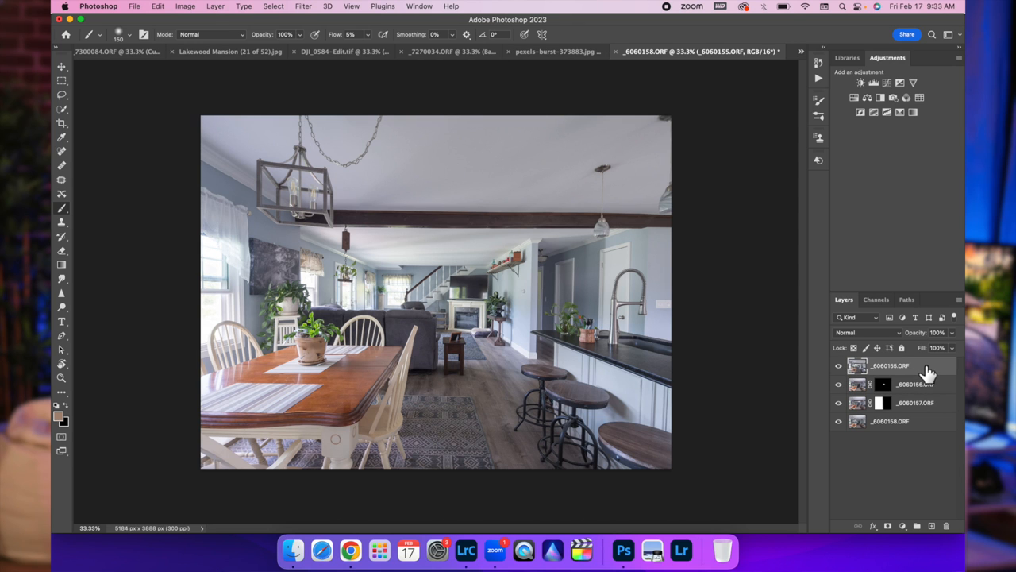
Set the top _6060155 layer's opacity to 50%
{"action": "left_click_drag", "start_coordinate": [935, 333], "coordinate": [929, 350]}
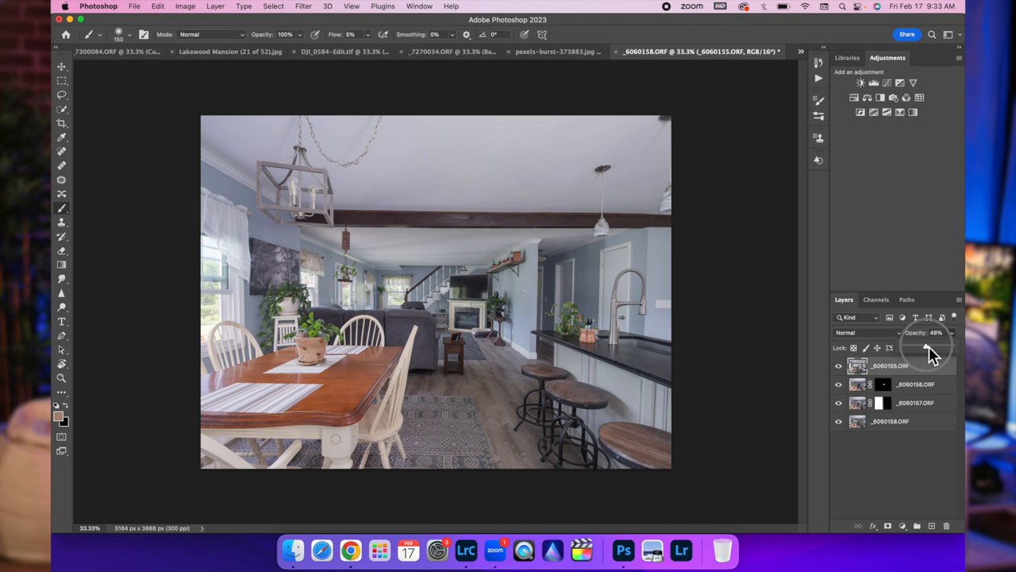
{"action": "left_click_drag", "start_coordinate": [925, 349], "coordinate": [933, 350]}
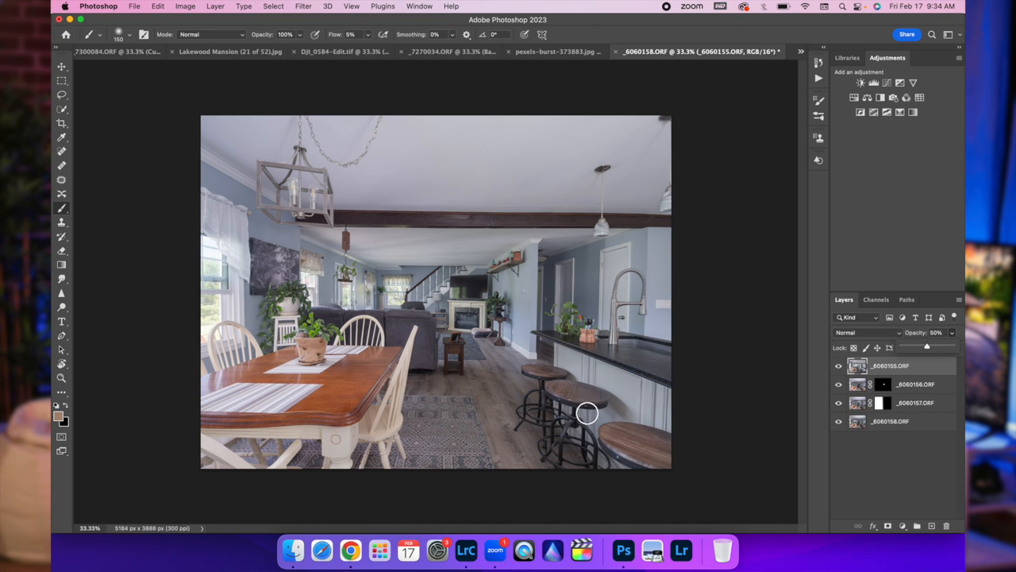
{"action": "mouse_move", "coordinate": [505, 256]}
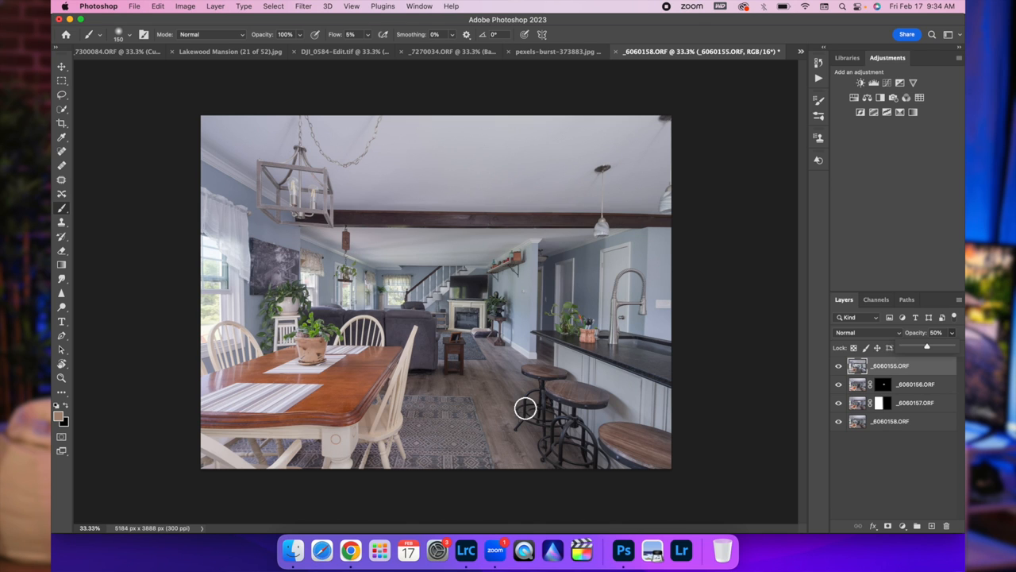
{"action": "mouse_move", "coordinate": [462, 389]}
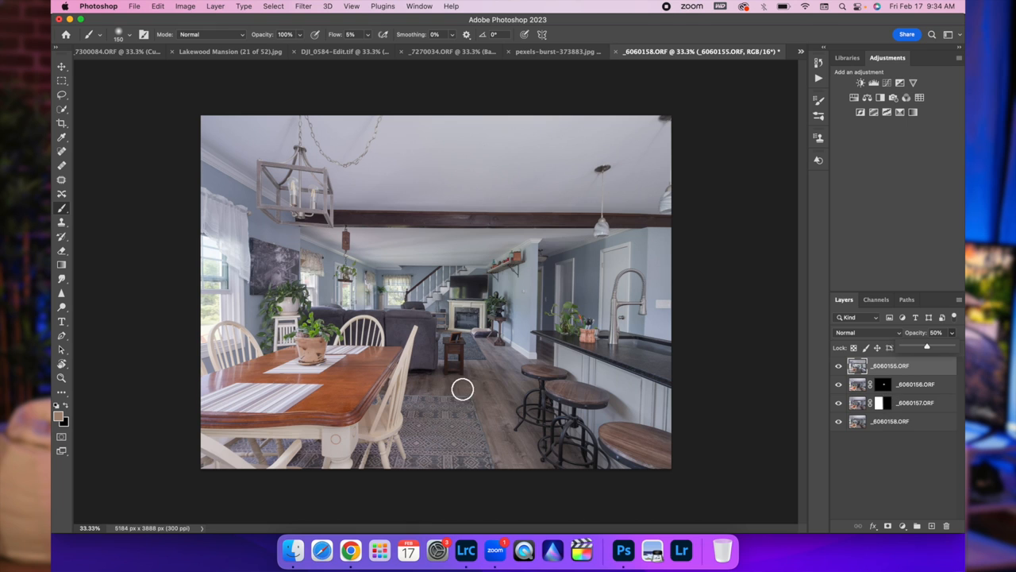
{"action": "mouse_move", "coordinate": [260, 307]}
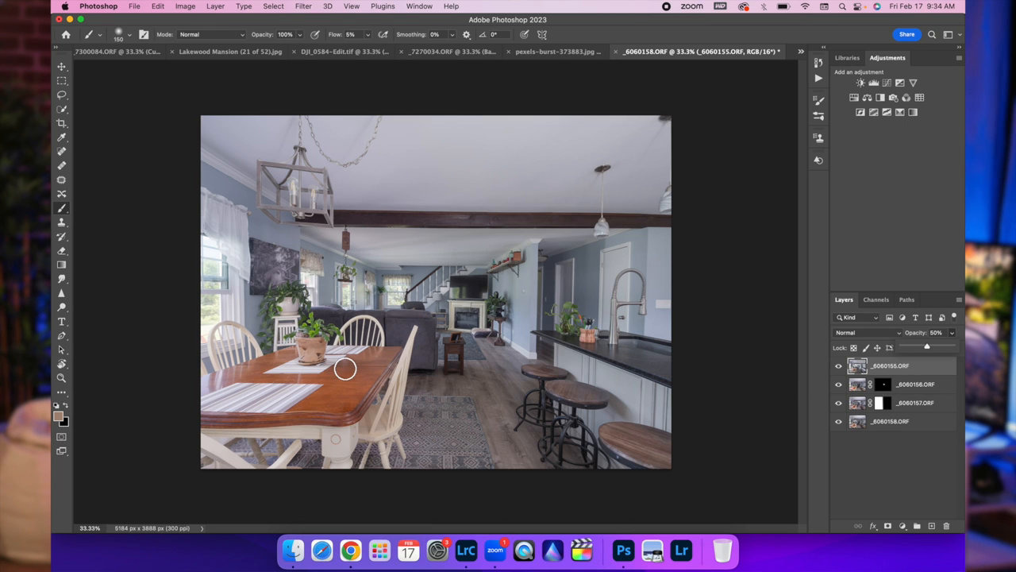
{"action": "mouse_move", "coordinate": [576, 352]}
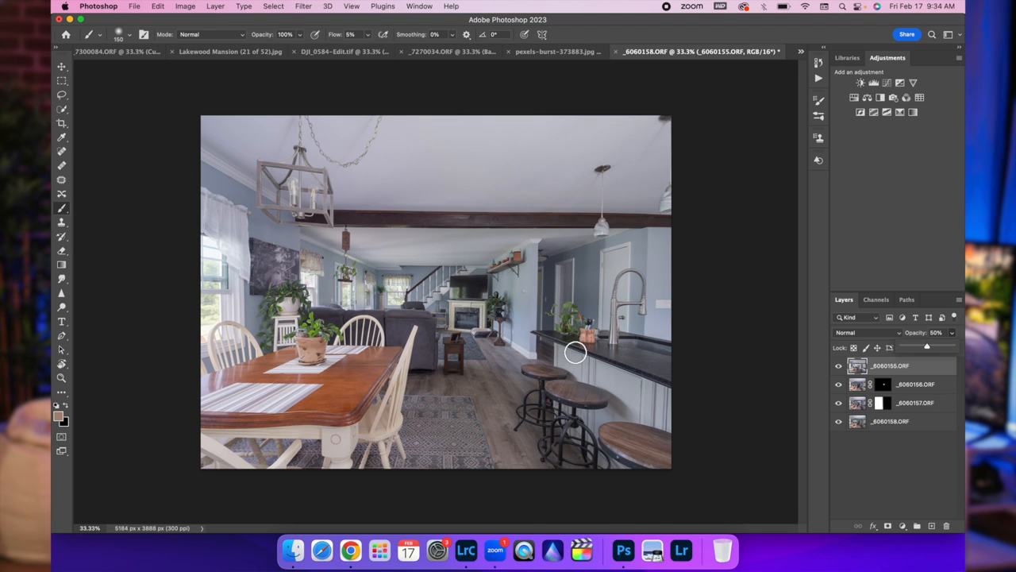
{"action": "mouse_move", "coordinate": [937, 552]}
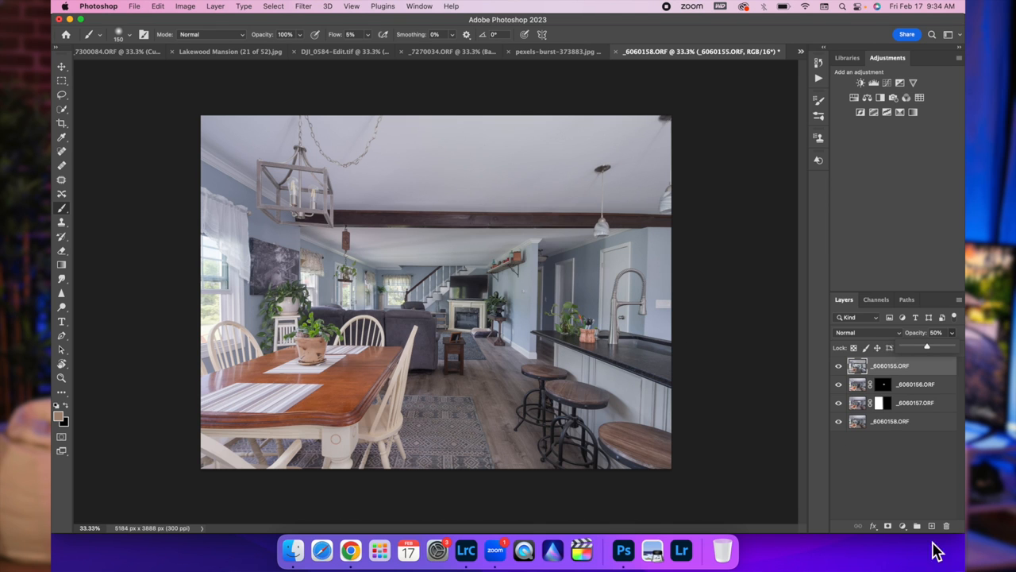
{"action": "mouse_move", "coordinate": [903, 390]}
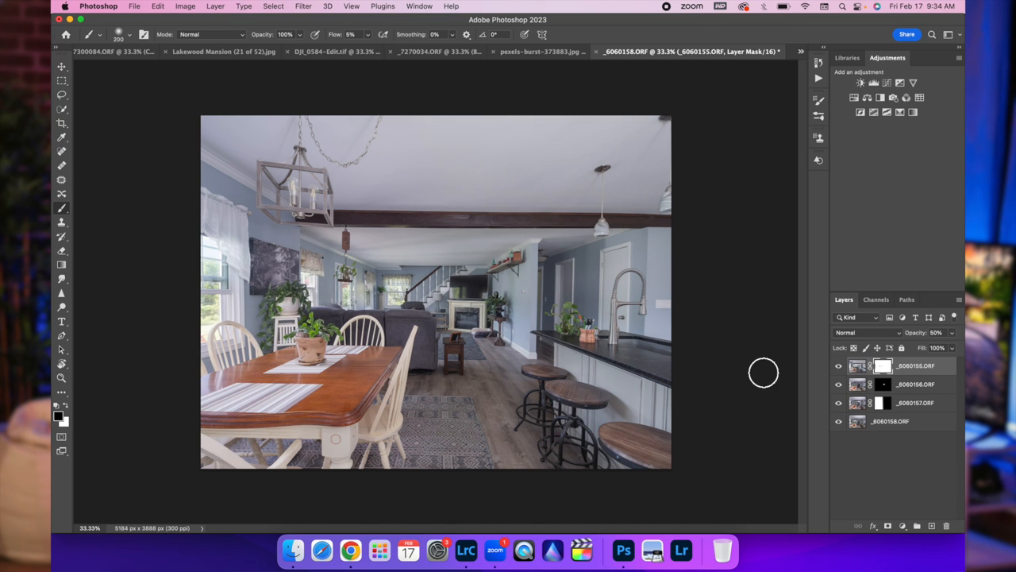
{"action": "mouse_move", "coordinate": [877, 384]}
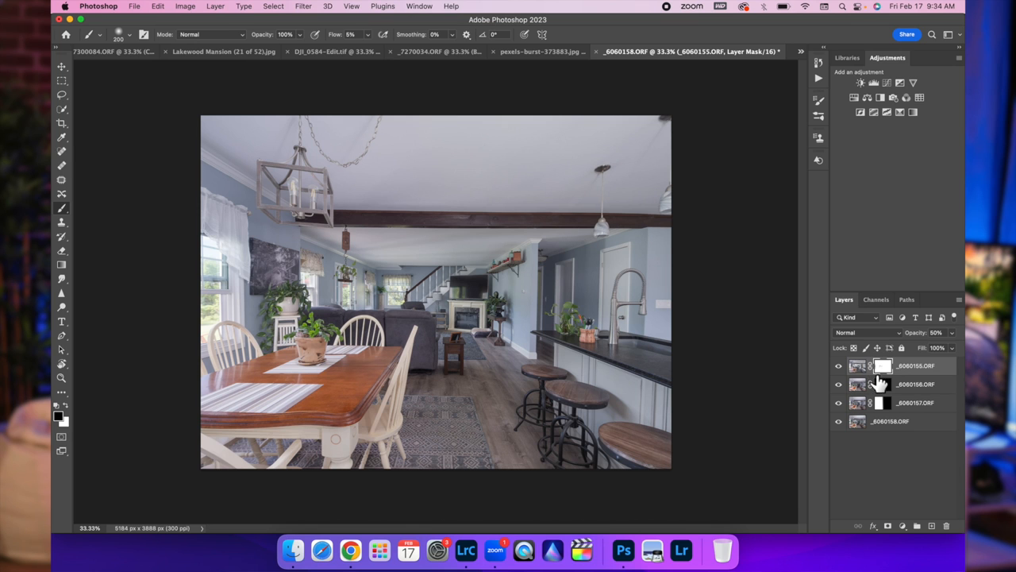
{"action": "mouse_move", "coordinate": [917, 425]}
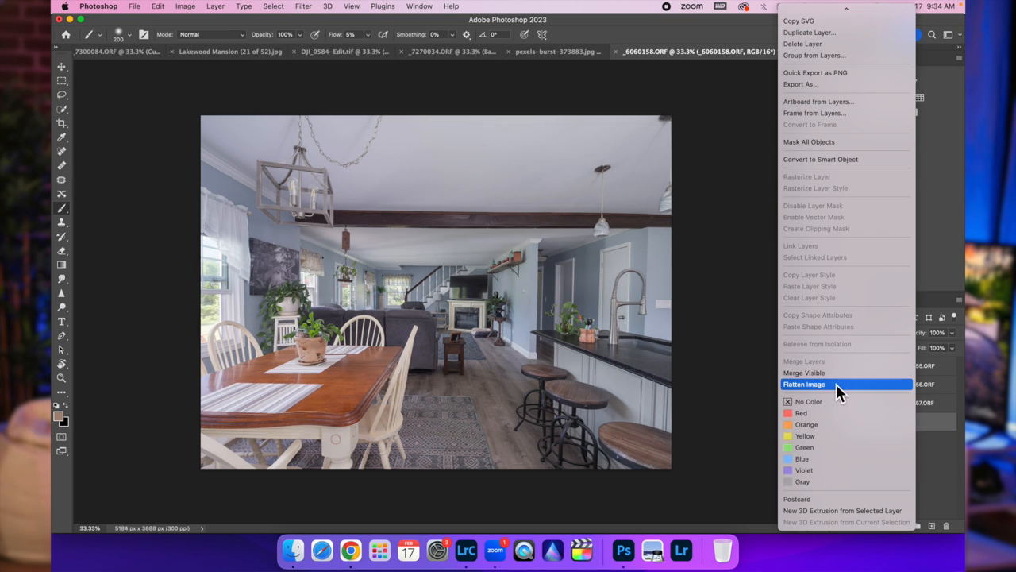
Flatten all exposure layers and masks into a single Background layer
{"action": "left_click", "coordinate": [804, 384]}
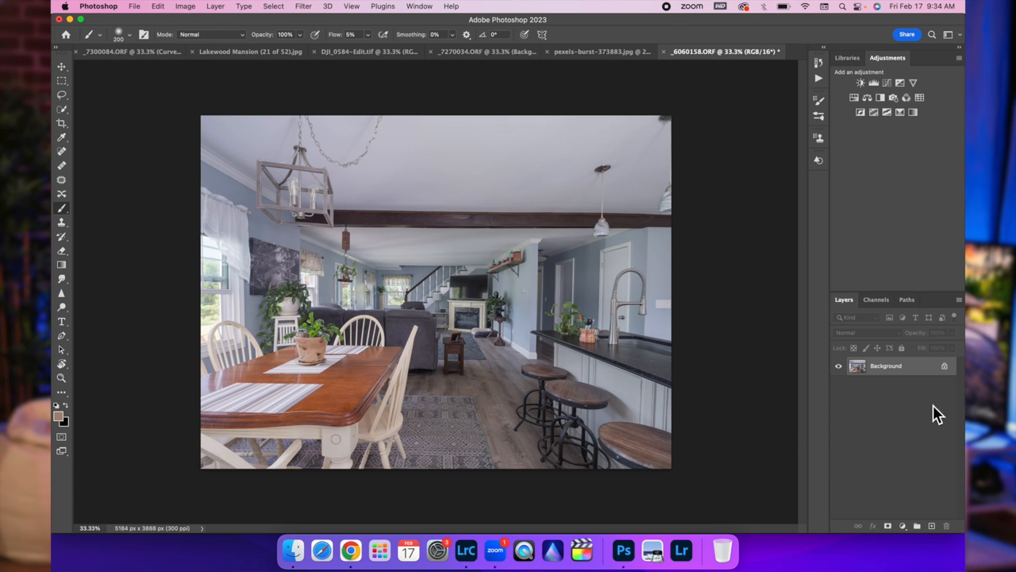
{"action": "mouse_move", "coordinate": [898, 398]}
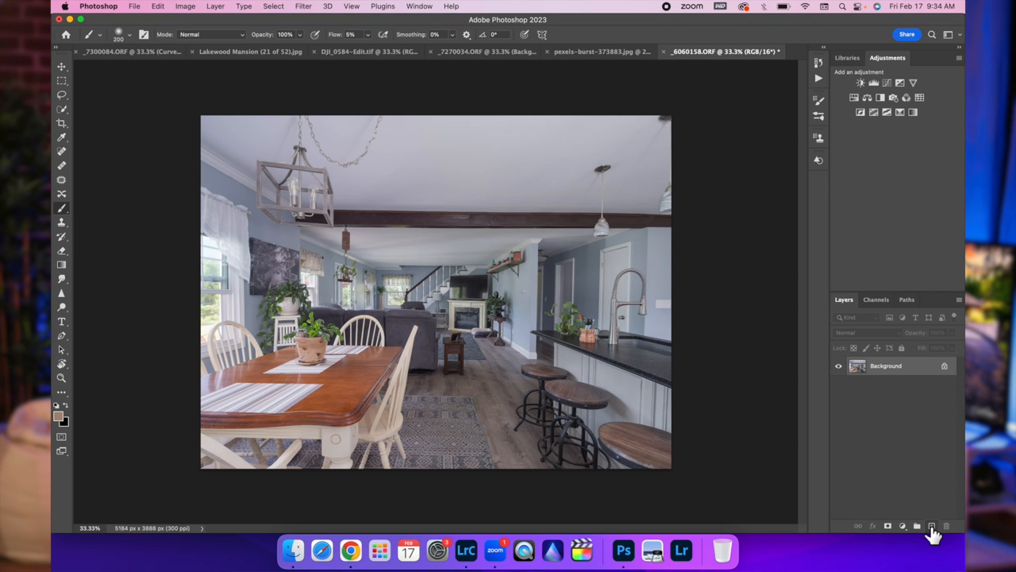
Add a new layer and fill the traced TV-screen path with black on it
{"action": "left_click", "coordinate": [931, 525]}
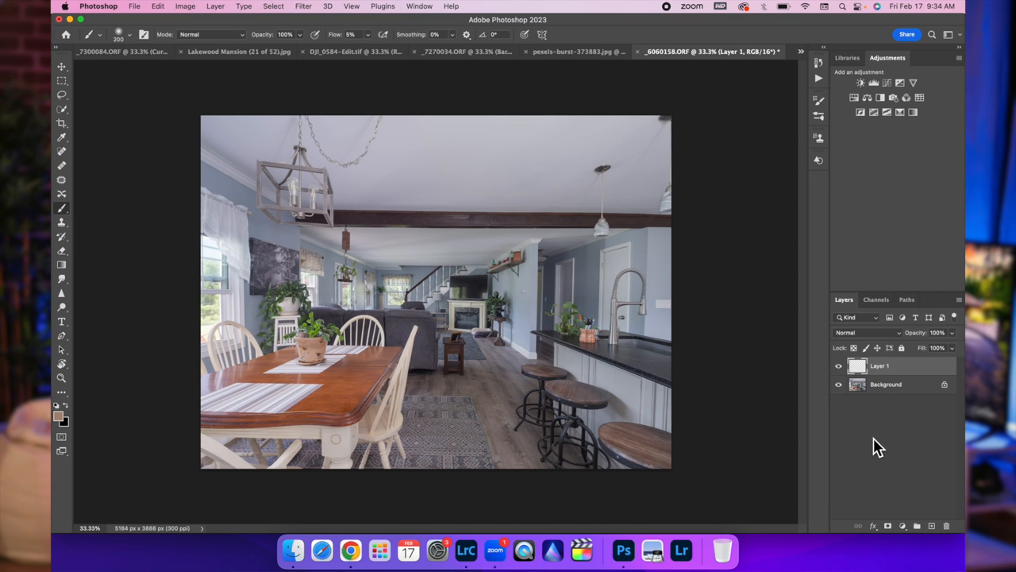
{"action": "mouse_move", "coordinate": [90, 337]}
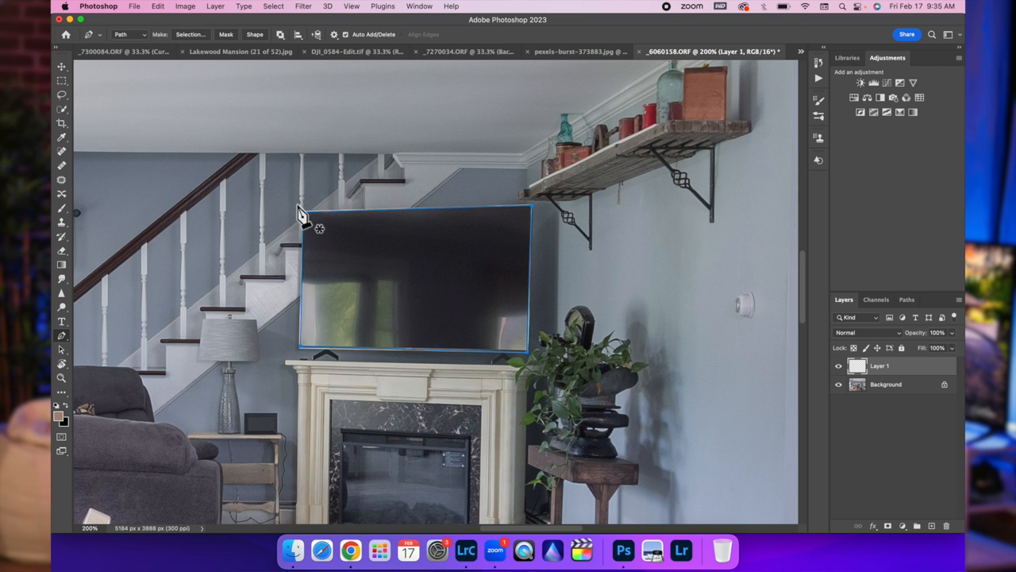
{"action": "right_click", "coordinate": [413, 278]}
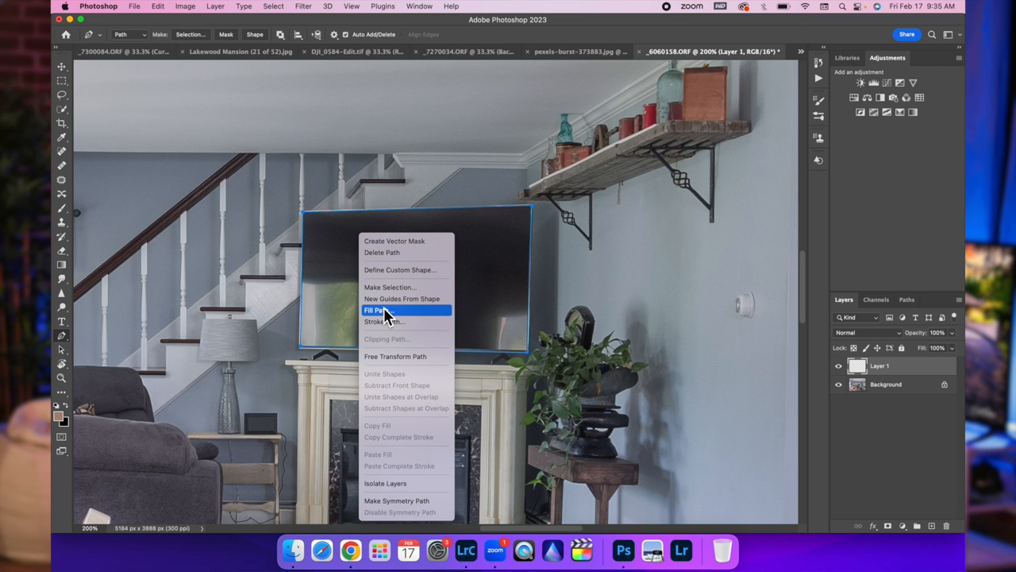
{"action": "left_click", "coordinate": [379, 310]}
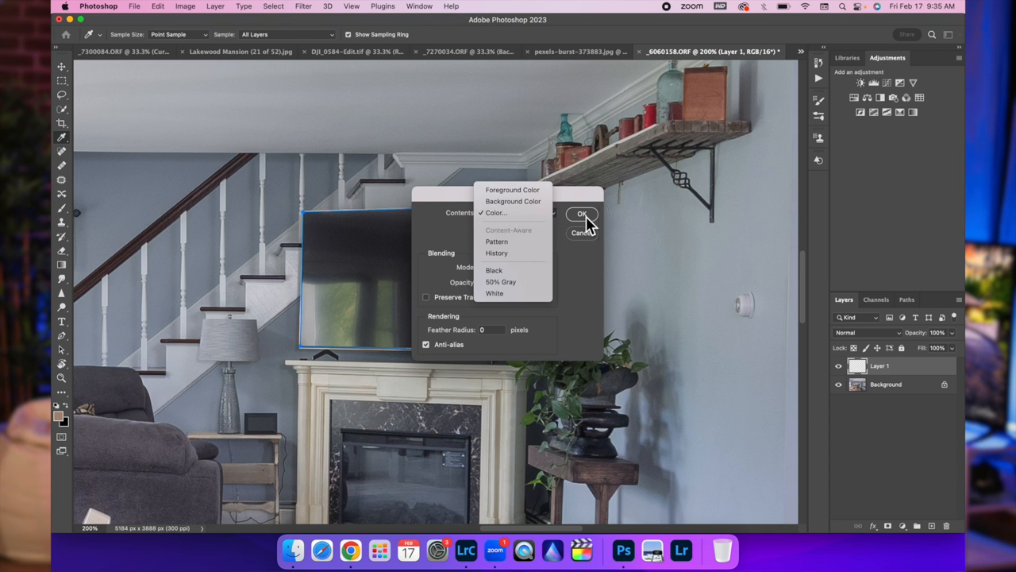
{"action": "left_click", "coordinate": [581, 214]}
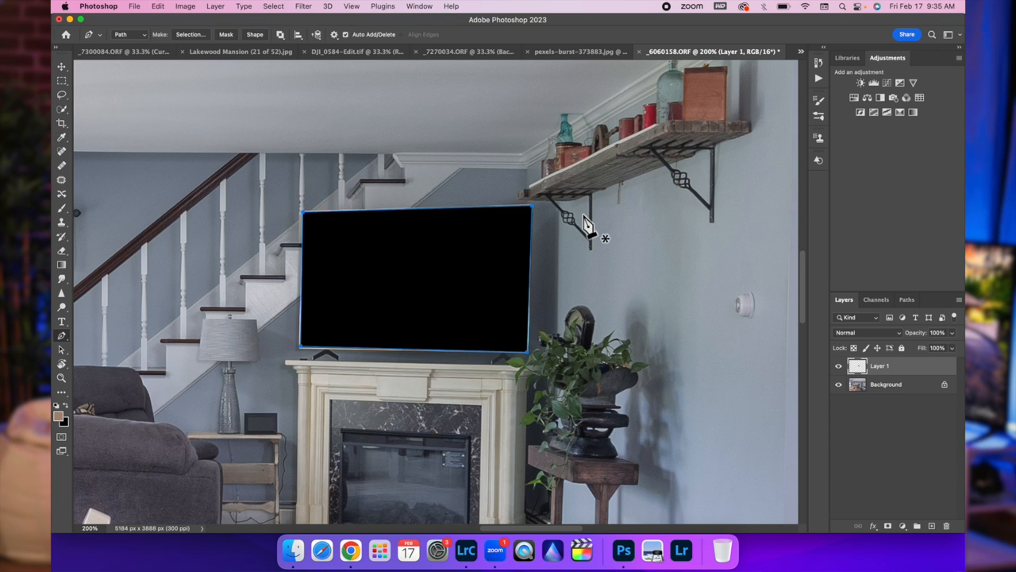
{"action": "right_click", "coordinate": [589, 226]}
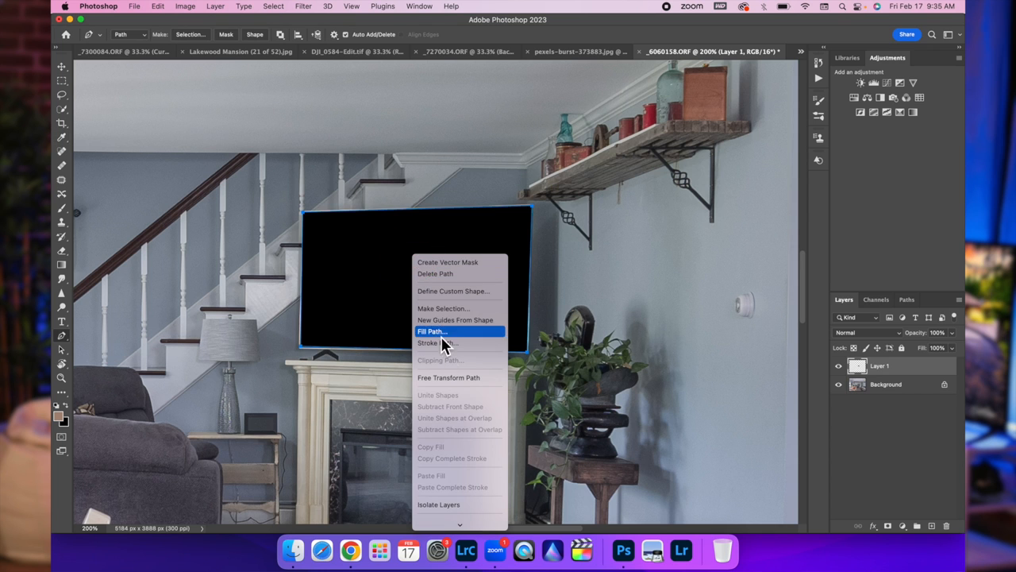
{"action": "left_click", "coordinate": [432, 331]}
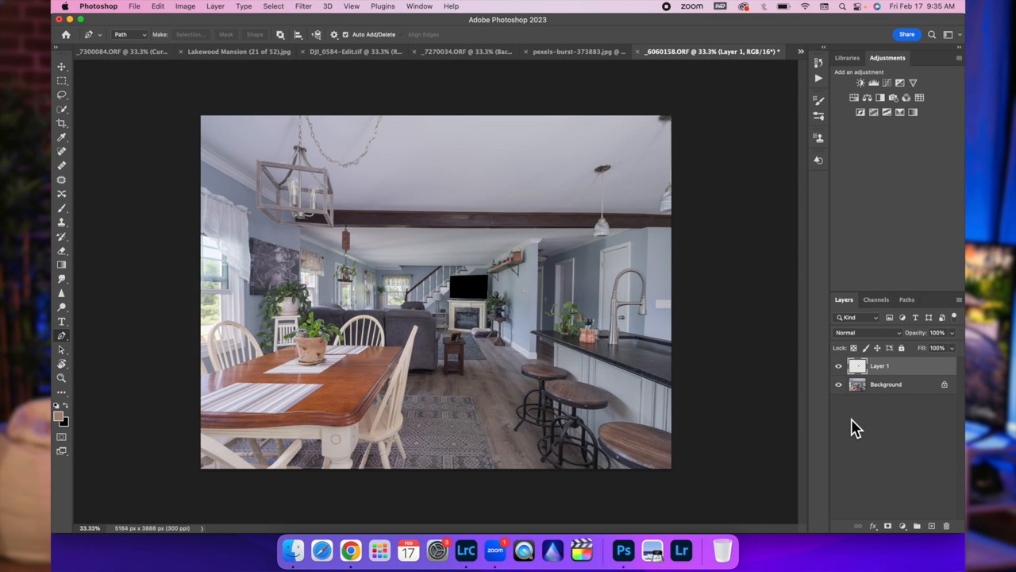
Lower the black TV-screen Layer 1 opacity to 70%
{"action": "left_click_drag", "start_coordinate": [941, 332], "coordinate": [925, 332]}
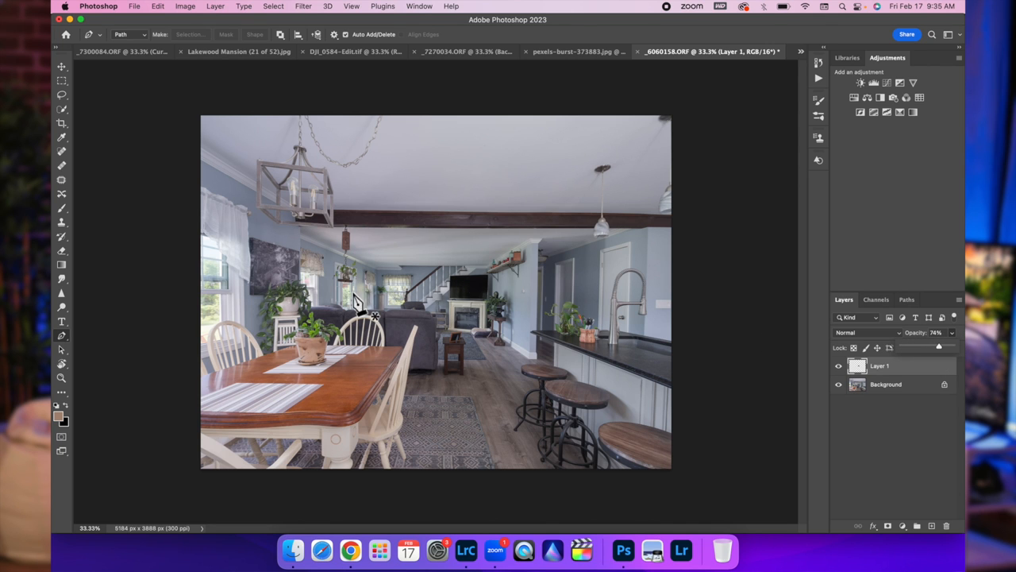
{"action": "mouse_move", "coordinate": [502, 247]}
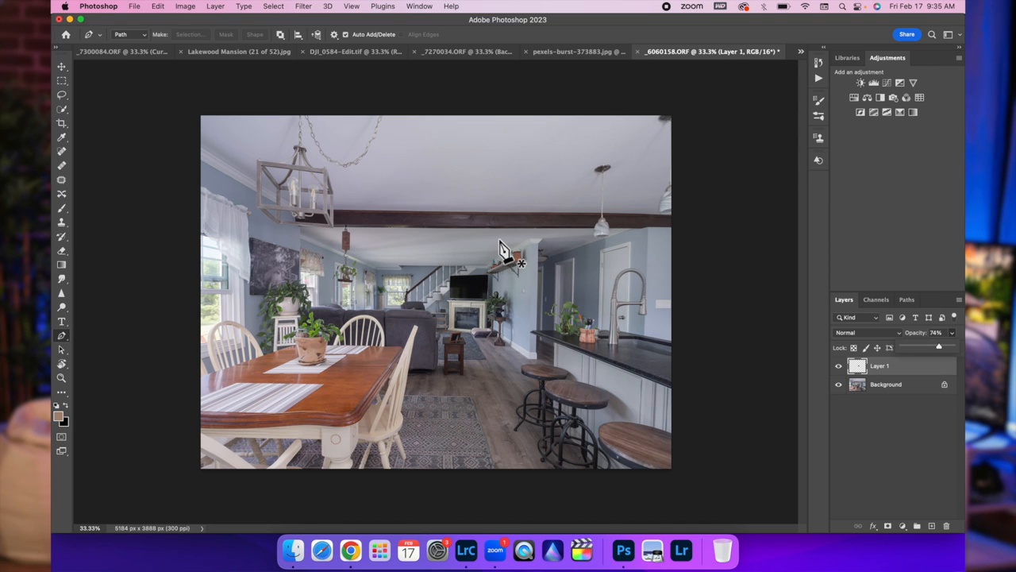
{"action": "left_click_drag", "start_coordinate": [949, 349], "coordinate": [941, 349]}
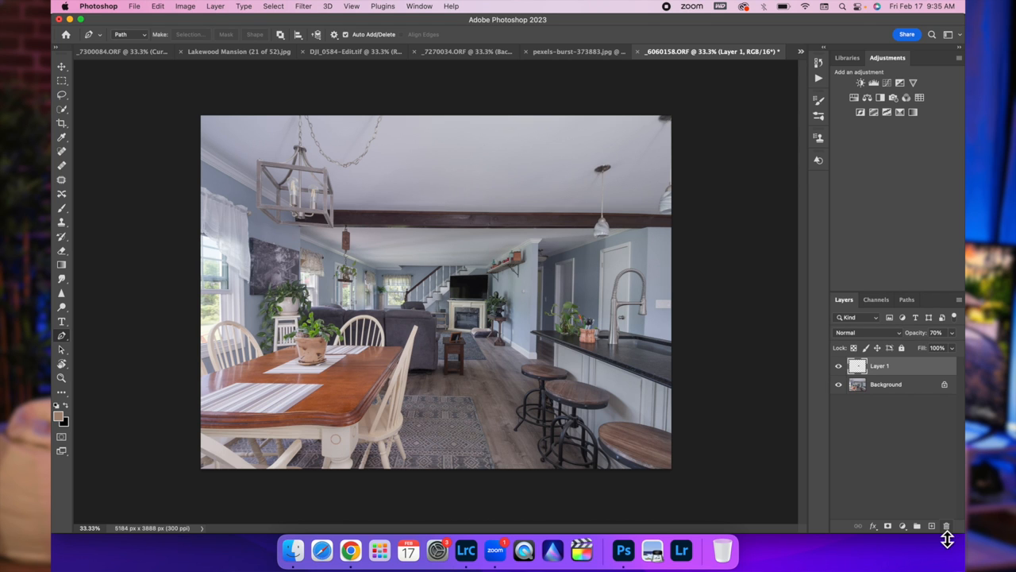
Add a new layer and Place Embedded the fireplace 1.jpeg flame photo, searching 'firepla'
{"action": "left_click", "coordinate": [932, 525]}
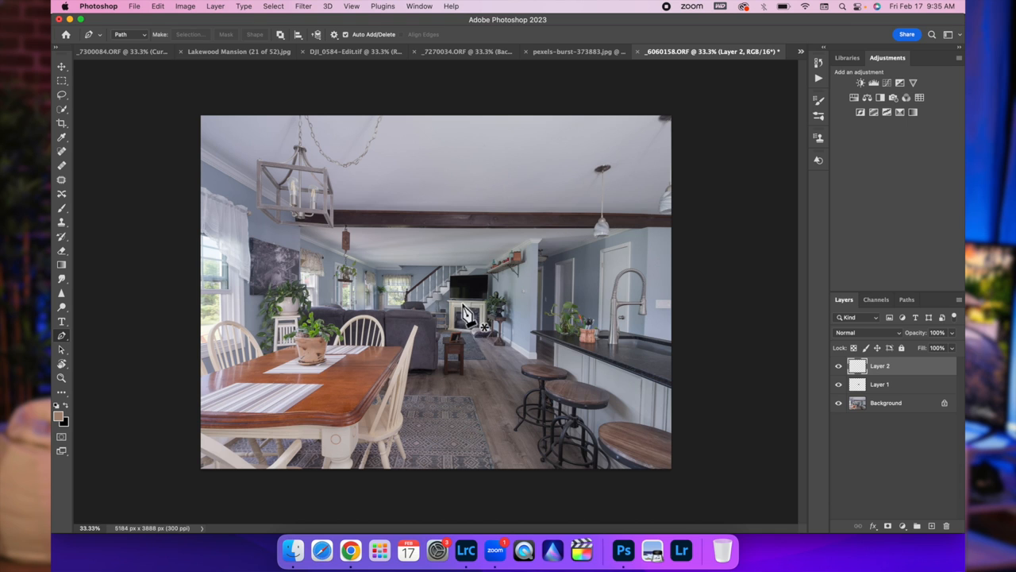
{"action": "mouse_move", "coordinate": [468, 290]}
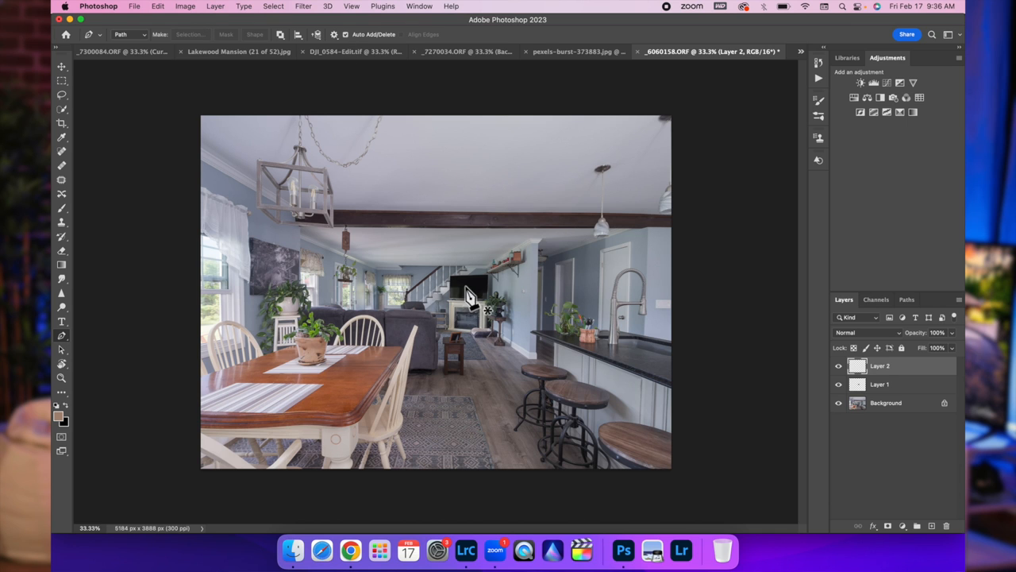
{"action": "mouse_move", "coordinate": [276, 133]}
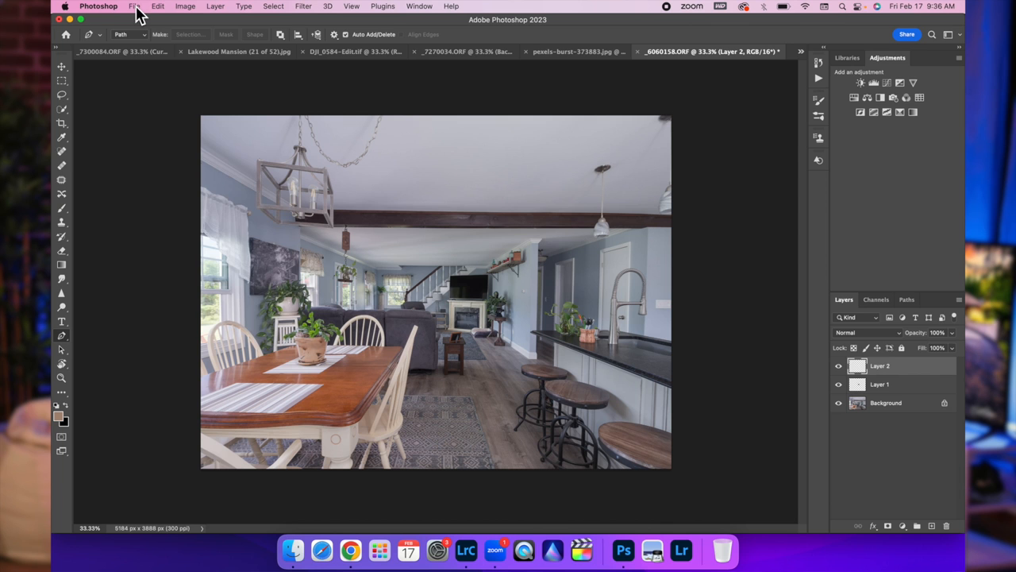
{"action": "left_click", "coordinate": [135, 6]}
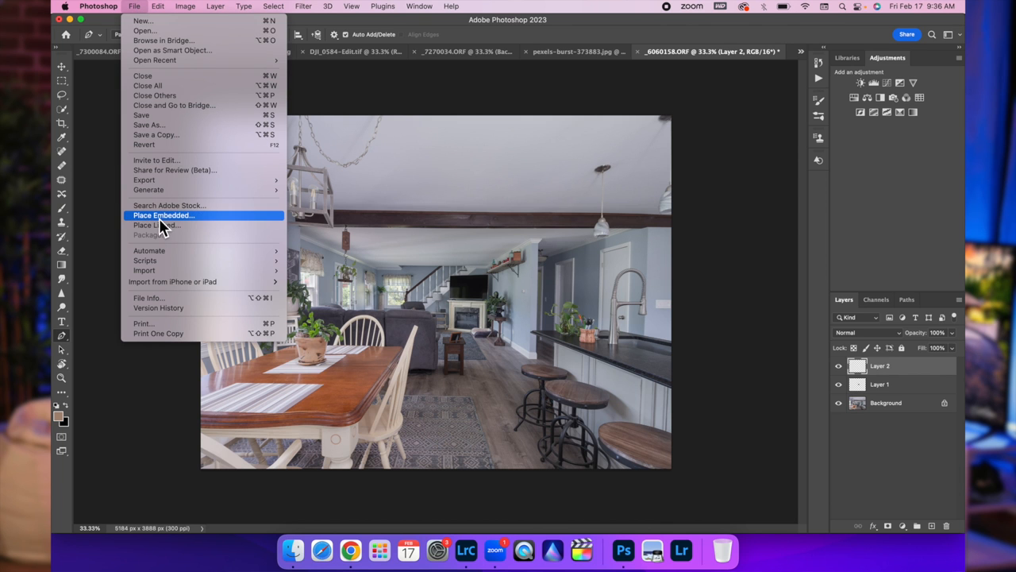
{"action": "left_click", "coordinate": [164, 215]}
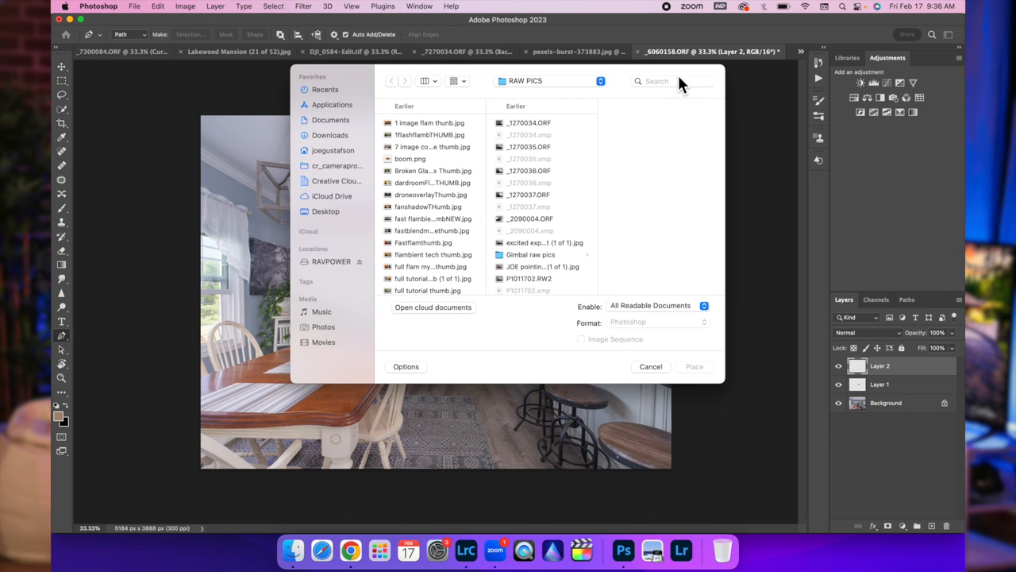
{"action": "type", "text": "fiere"}
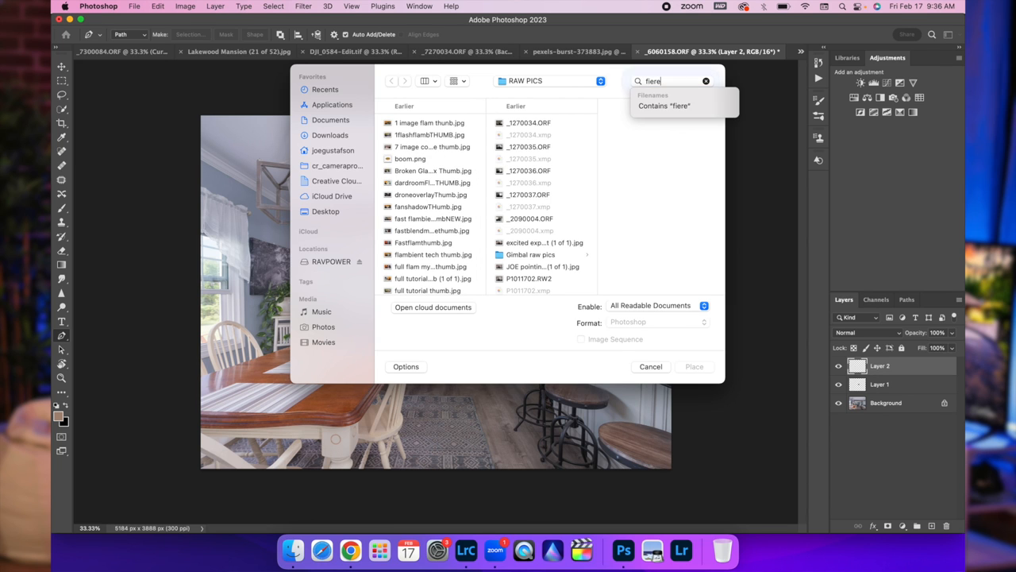
{"action": "type", "text": "fireplace"}
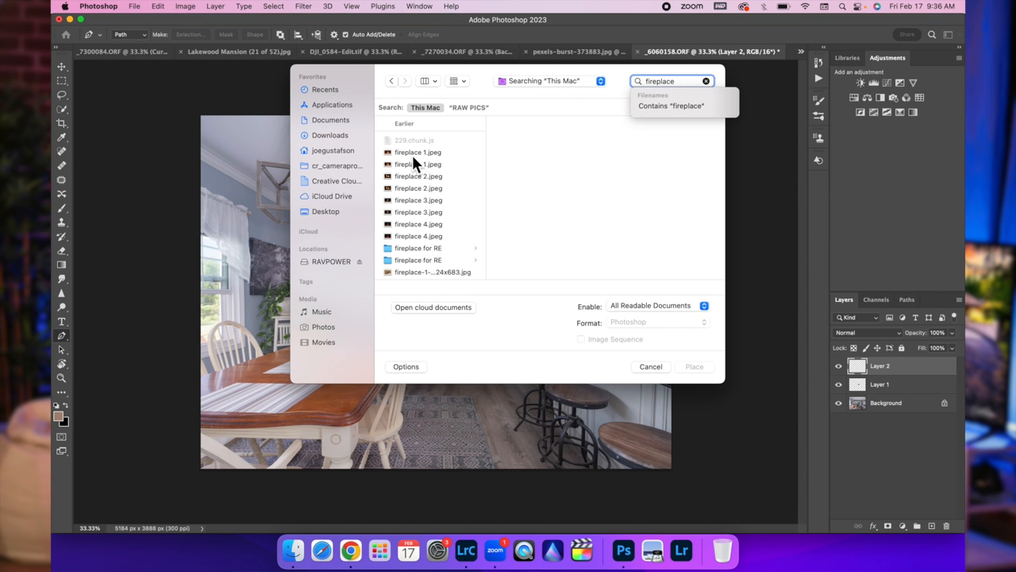
{"action": "left_click", "coordinate": [419, 152]}
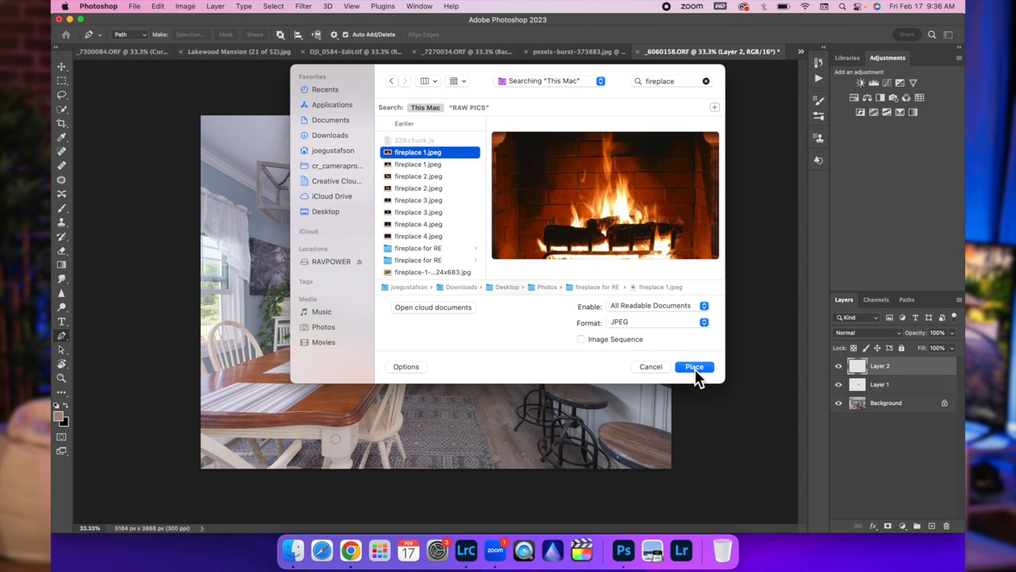
{"action": "left_click", "coordinate": [694, 367]}
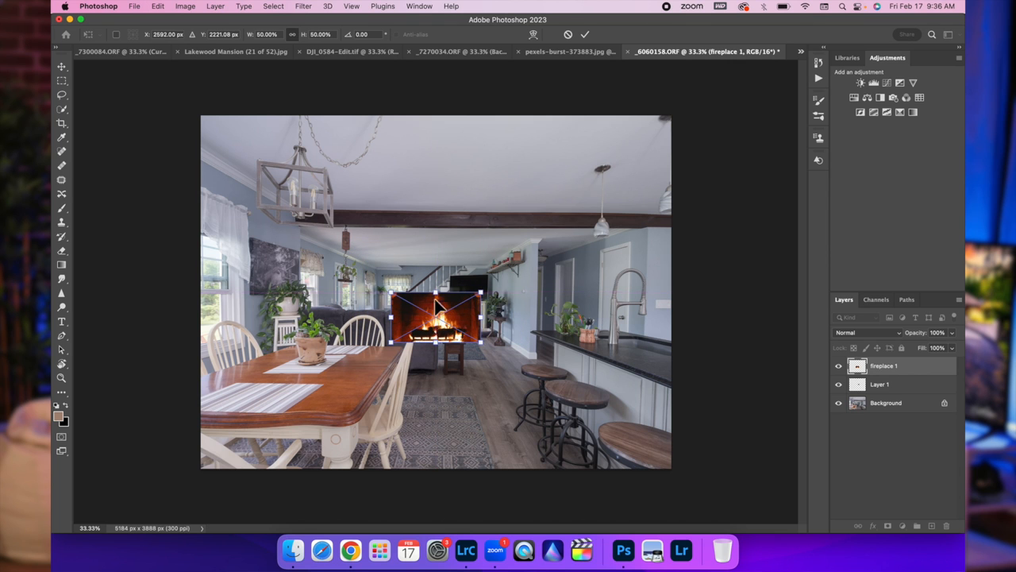
Move the flame photo toward the fireplace and lower its opacity to see underneath
{"action": "left_click_drag", "start_coordinate": [436, 317], "coordinate": [472, 322]}
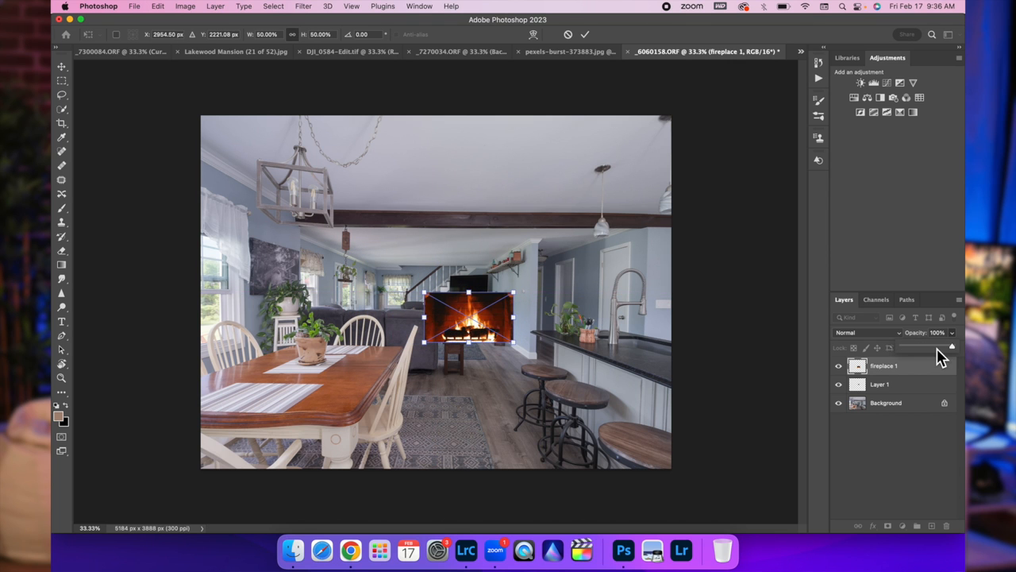
{"action": "left_click_drag", "start_coordinate": [952, 347], "coordinate": [926, 347]}
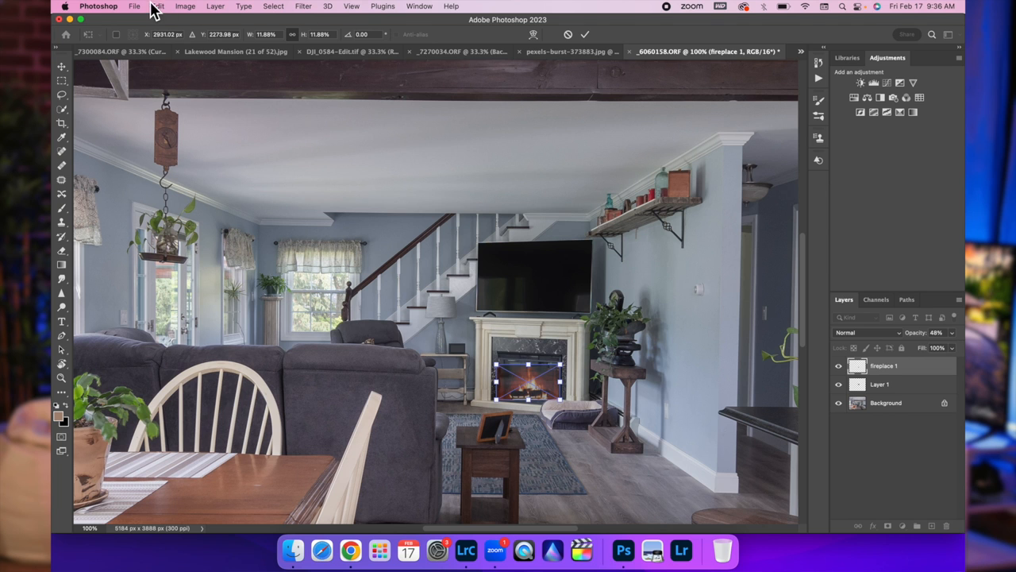
{"action": "left_click", "coordinate": [158, 6]}
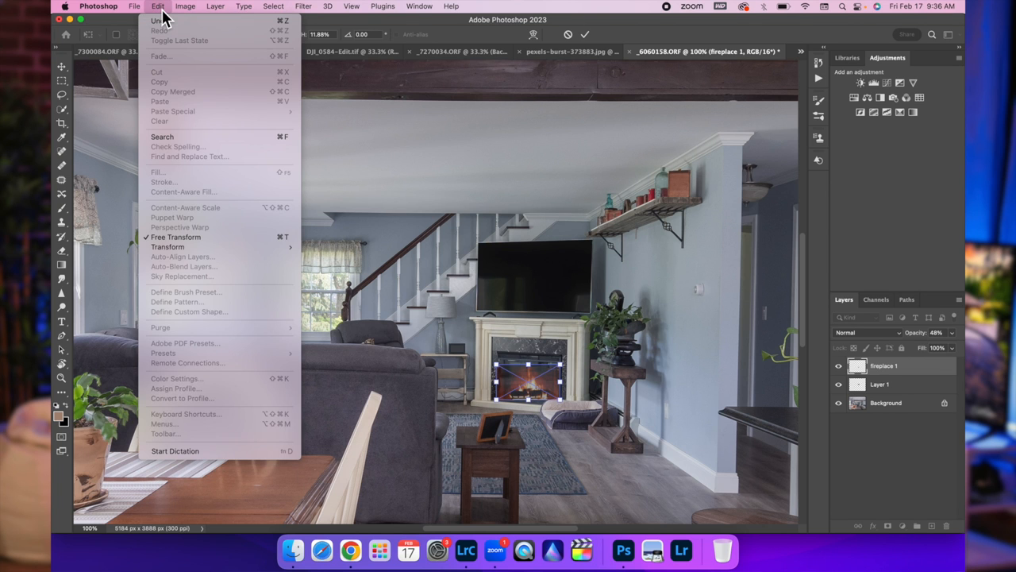
{"action": "mouse_move", "coordinate": [168, 247]}
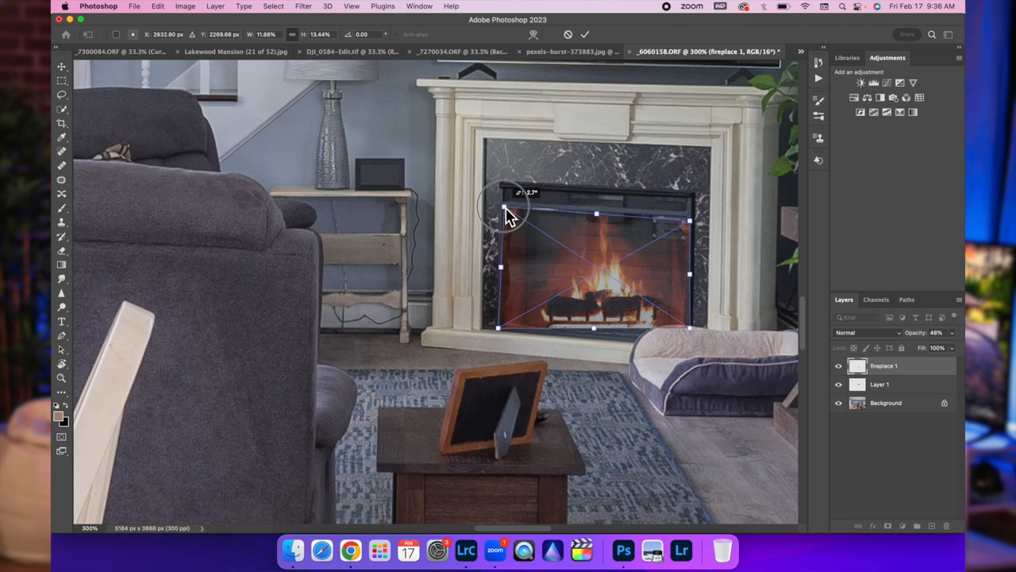
Distort the fire image's corners to follow the firebox opening's perspective
{"action": "left_click_drag", "start_coordinate": [508, 216], "coordinate": [667, 235]}
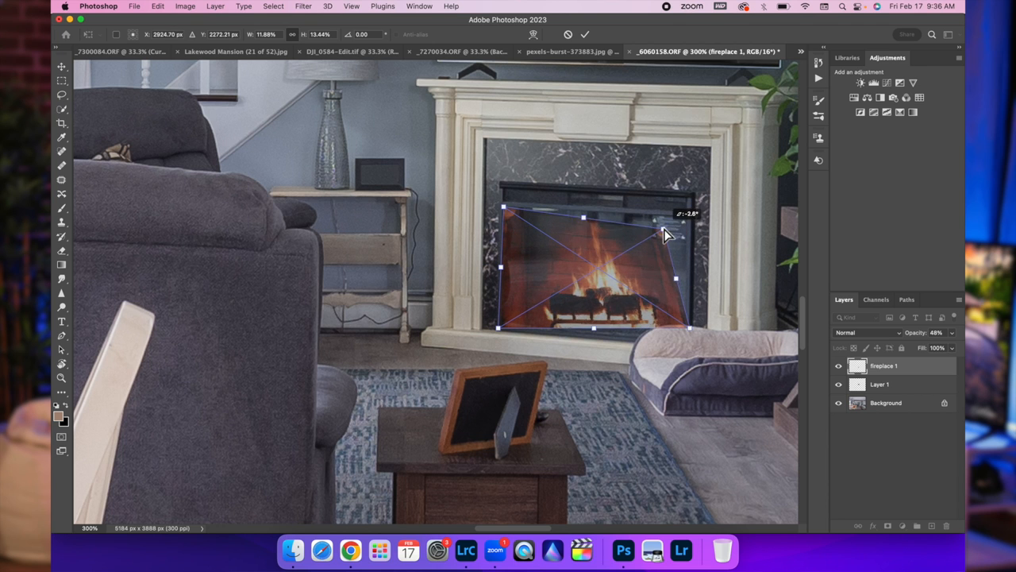
{"action": "left_click_drag", "start_coordinate": [667, 234], "coordinate": [687, 222]}
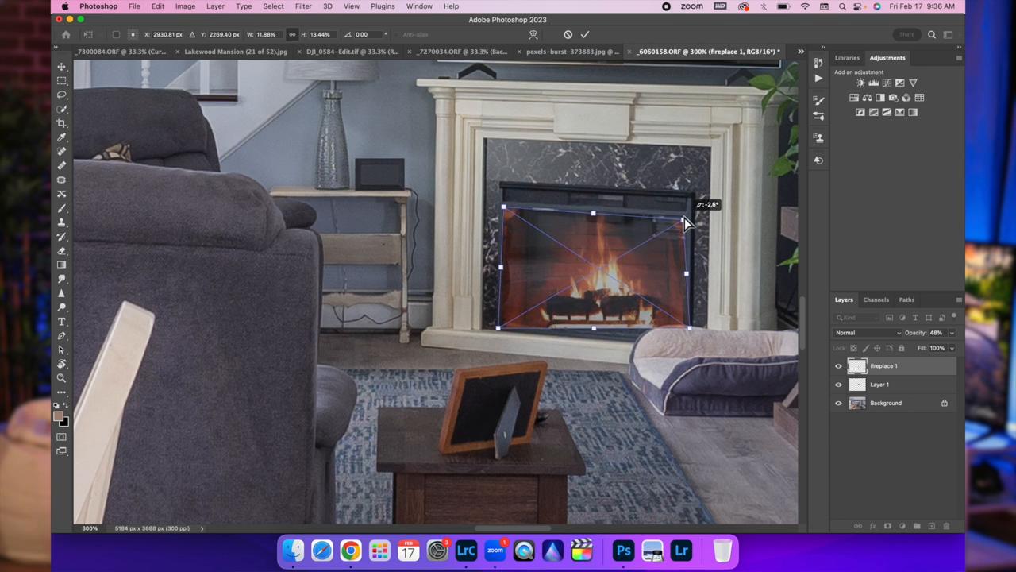
{"action": "left_click_drag", "start_coordinate": [687, 223], "coordinate": [651, 328]}
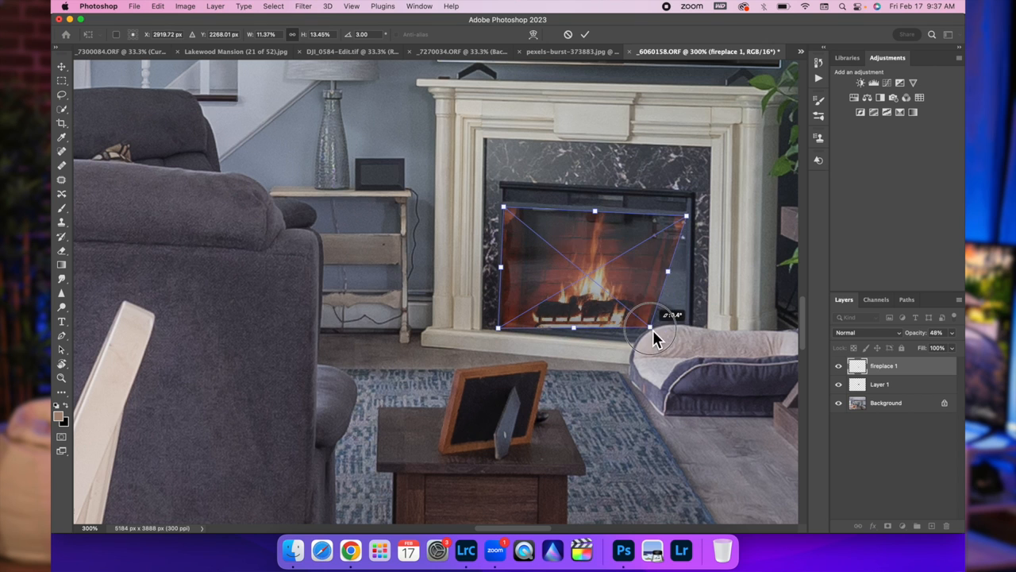
{"action": "left_click_drag", "start_coordinate": [651, 325], "coordinate": [687, 342]}
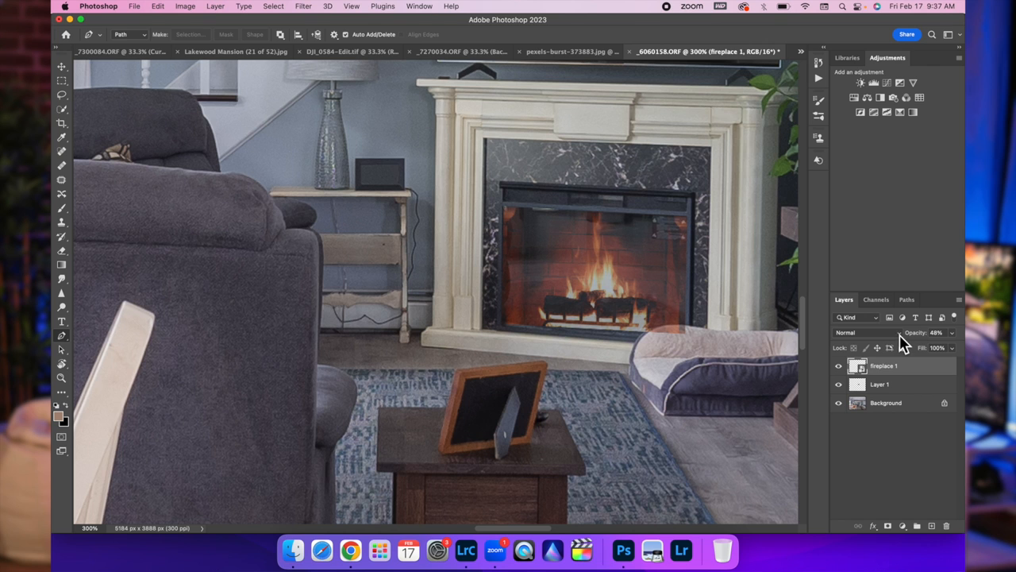
Blend the fireplace 1 layer as Screen at 88% opacity, keeping Screen after a second look
{"action": "left_click", "coordinate": [845, 332]}
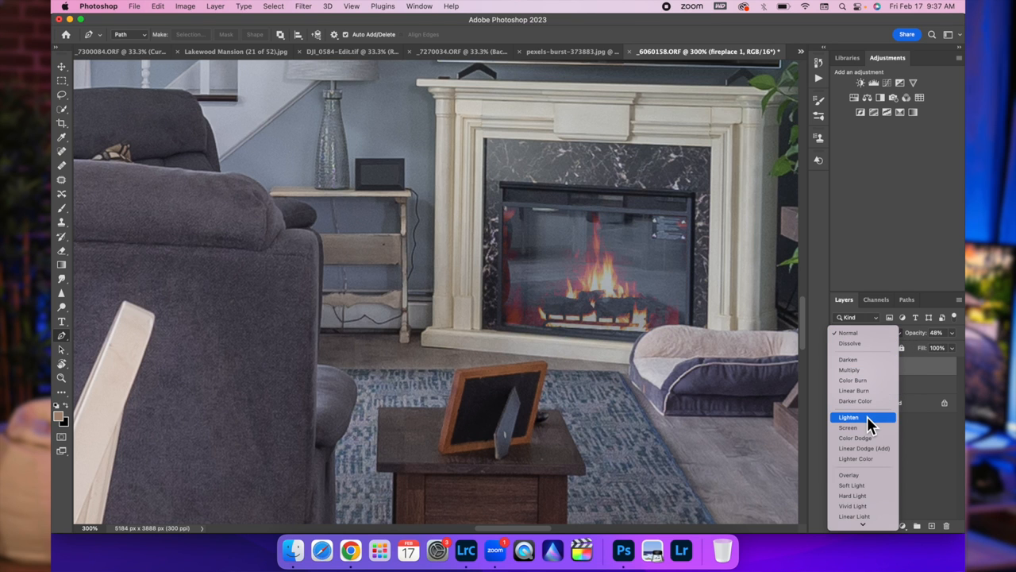
{"action": "mouse_move", "coordinate": [870, 432]}
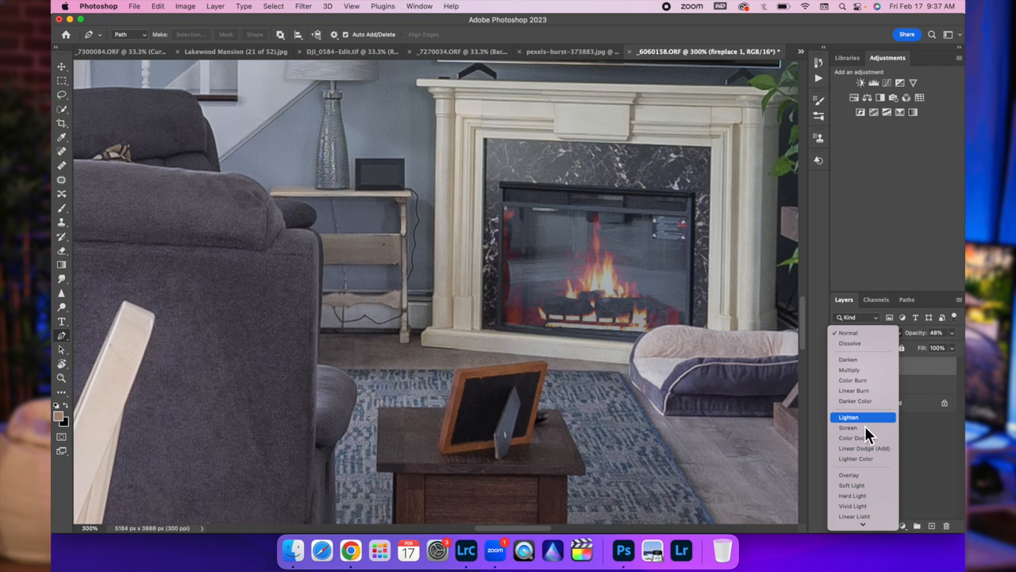
{"action": "left_click", "coordinate": [848, 428]}
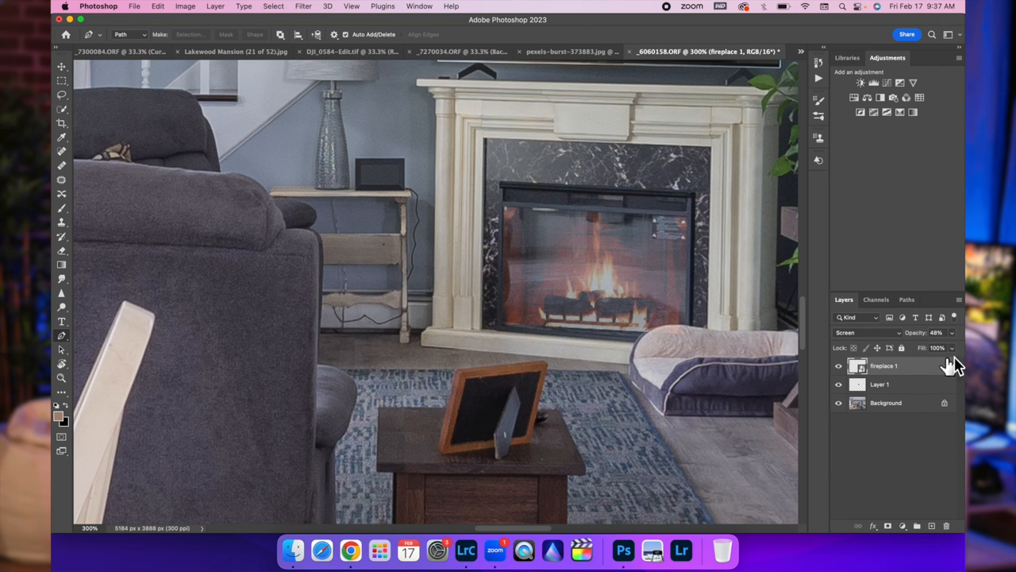
{"action": "left_click_drag", "start_coordinate": [937, 332], "coordinate": [949, 333]}
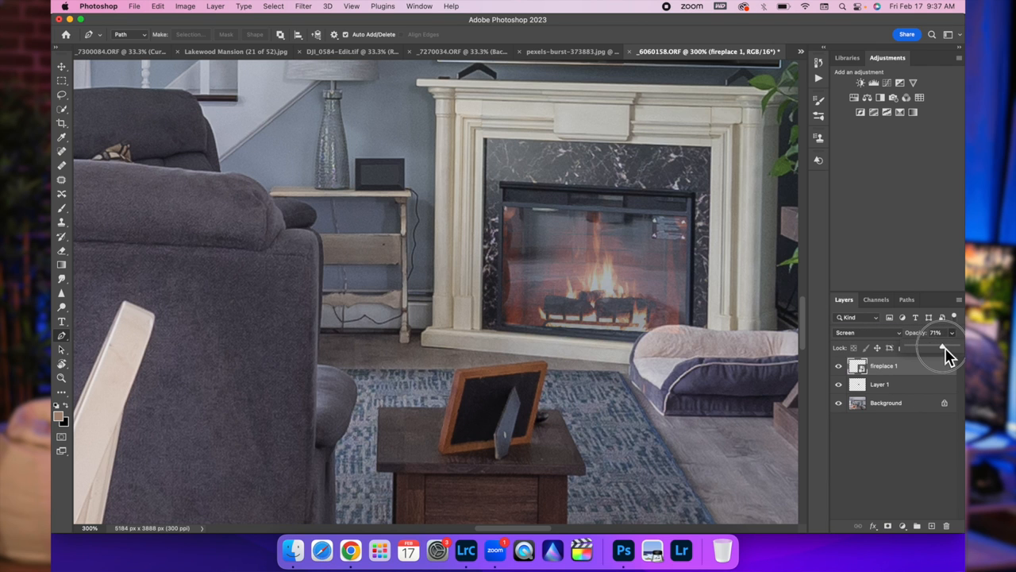
{"action": "left_click_drag", "start_coordinate": [949, 350], "coordinate": [957, 349]}
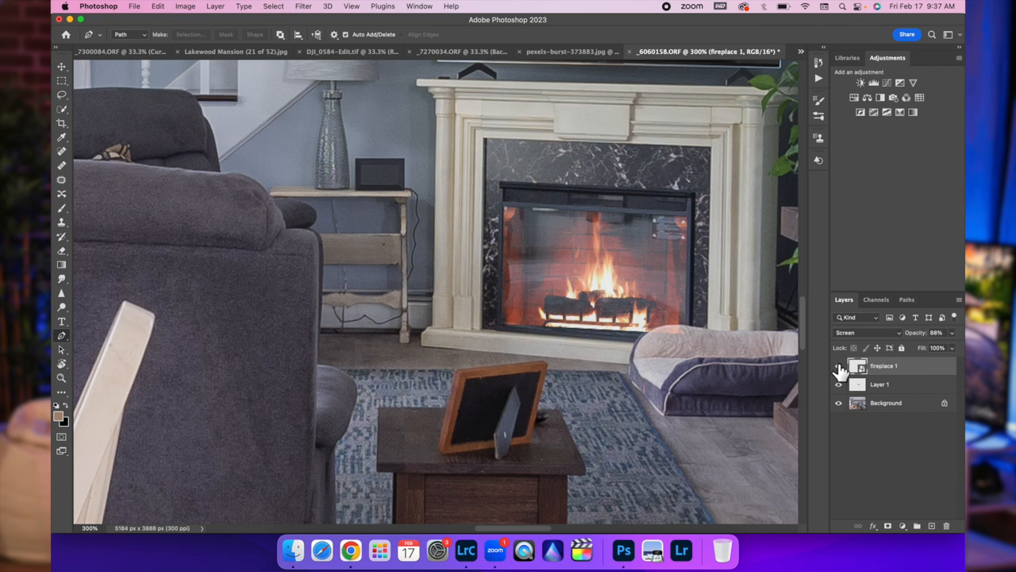
{"action": "left_click", "coordinate": [866, 332]}
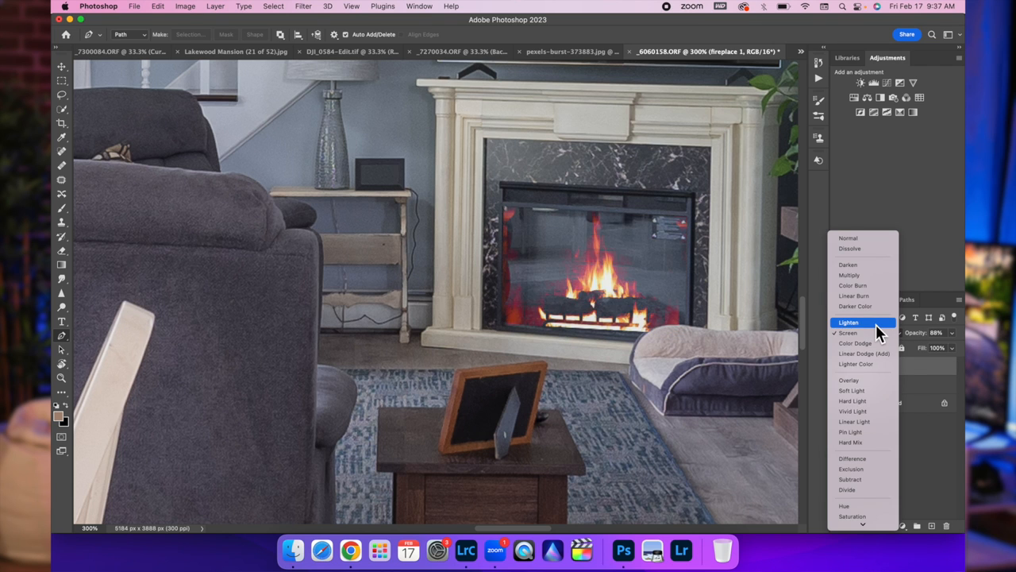
{"action": "left_click", "coordinate": [847, 333]}
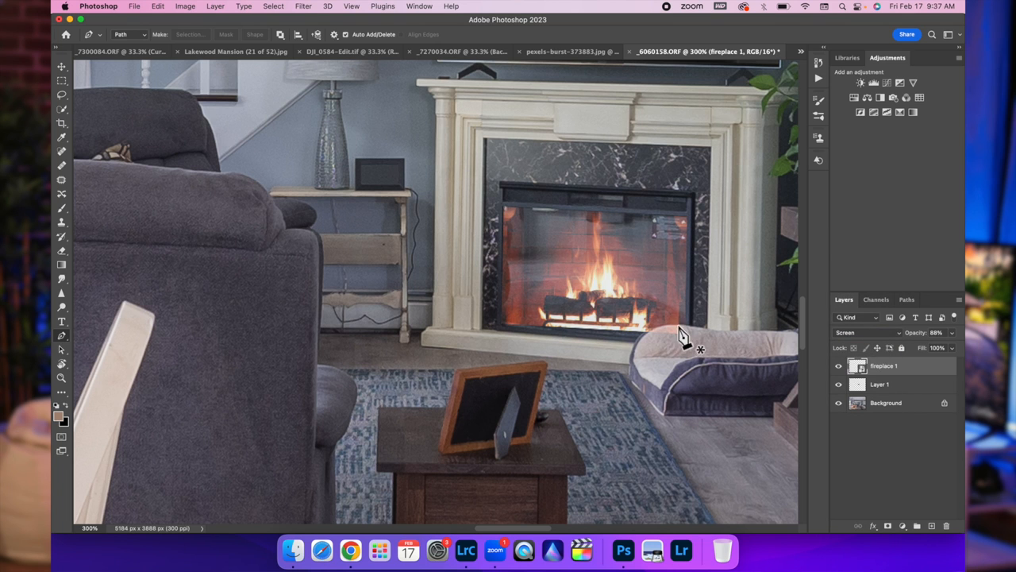
{"action": "mouse_move", "coordinate": [658, 341]}
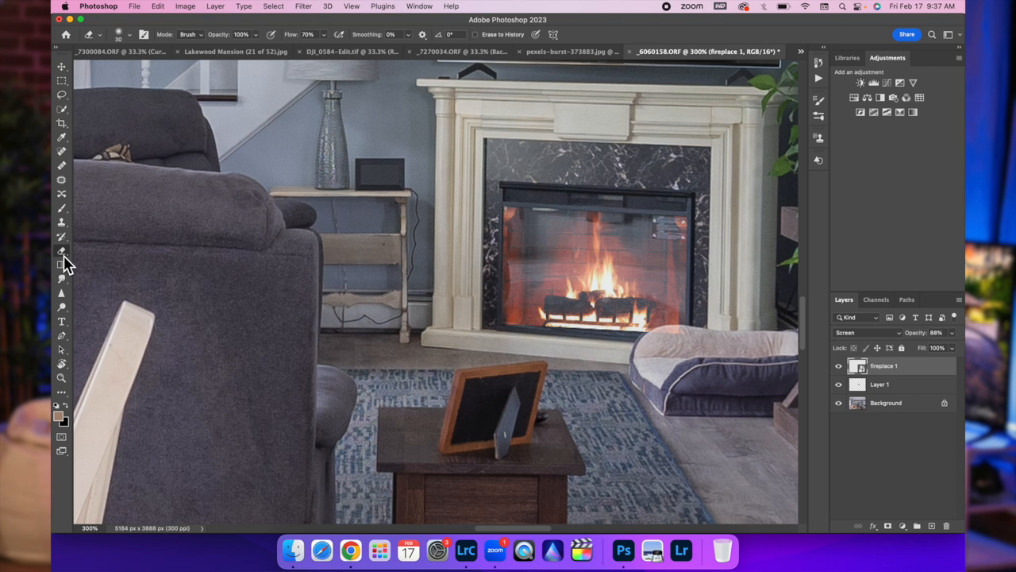
{"action": "mouse_move", "coordinate": [690, 329]}
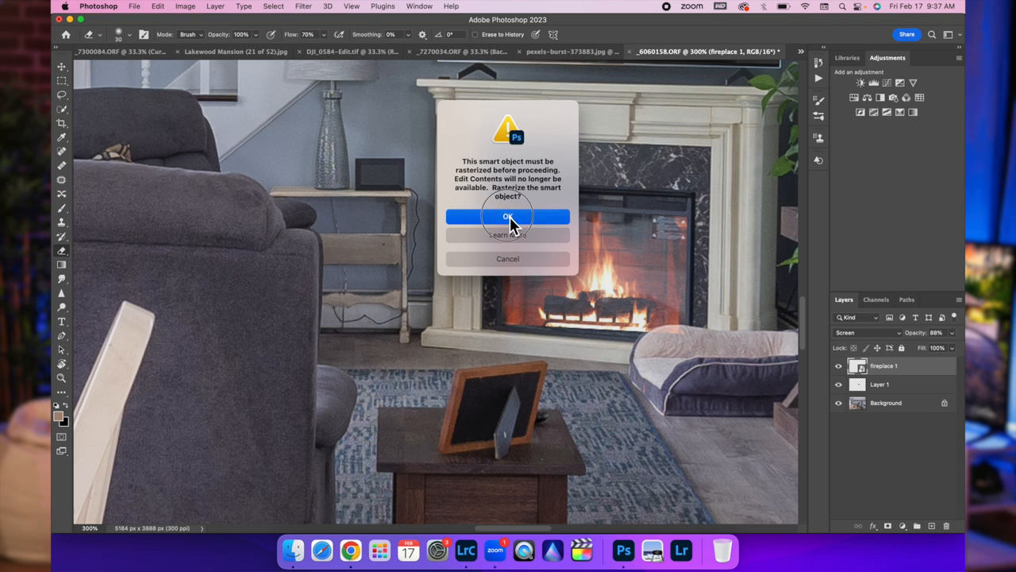
Rasterize the fire layer to erase its edges, then merge all layers into one Background
{"action": "left_click", "coordinate": [507, 217]}
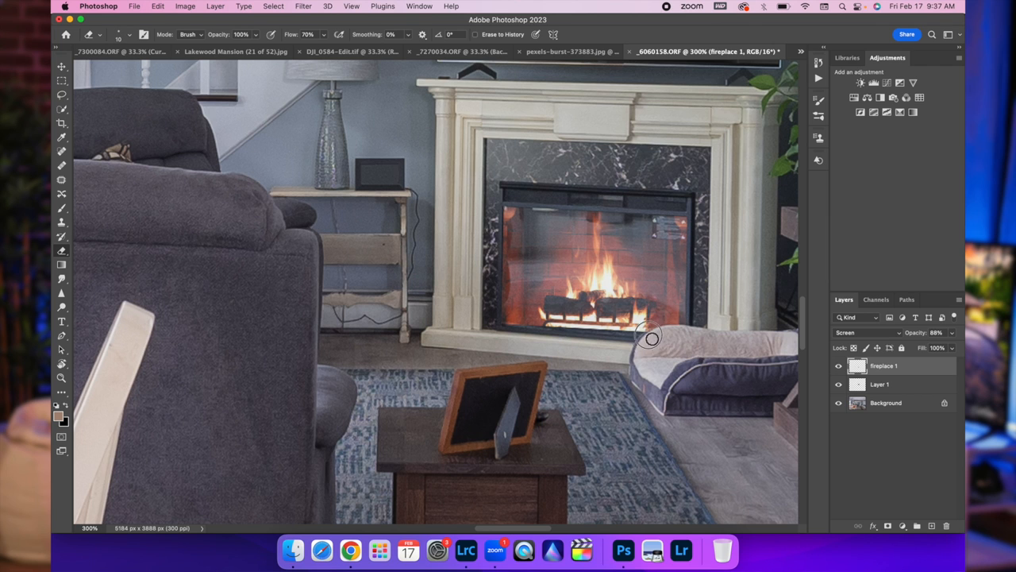
{"action": "mouse_move", "coordinate": [679, 334]}
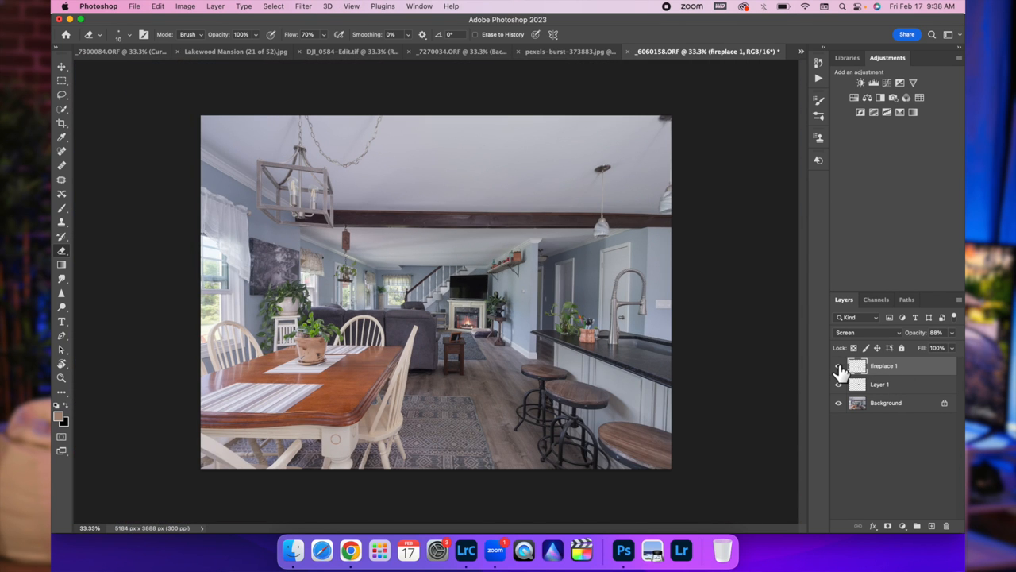
{"action": "mouse_move", "coordinate": [840, 366]}
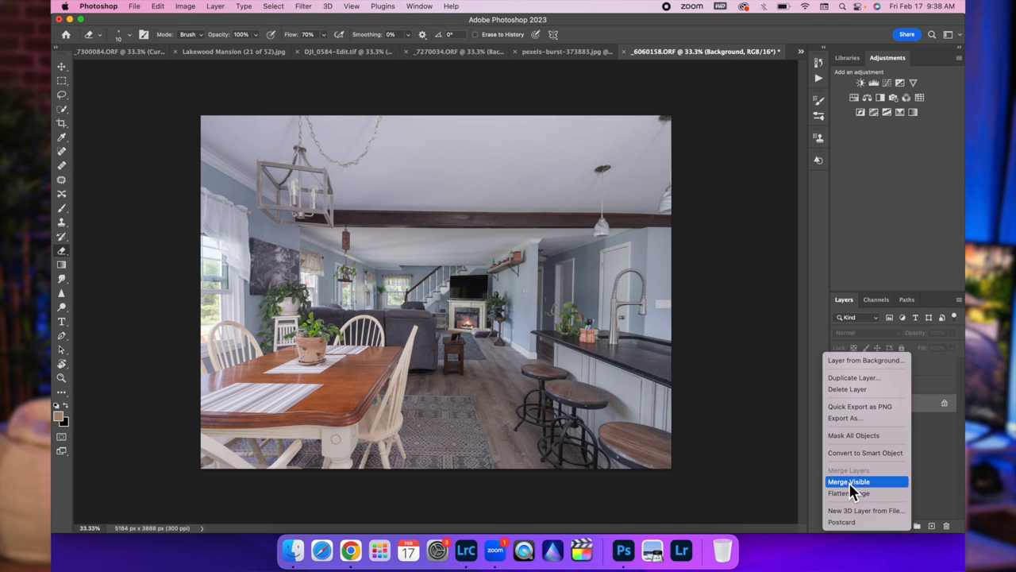
{"action": "left_click", "coordinate": [849, 481]}
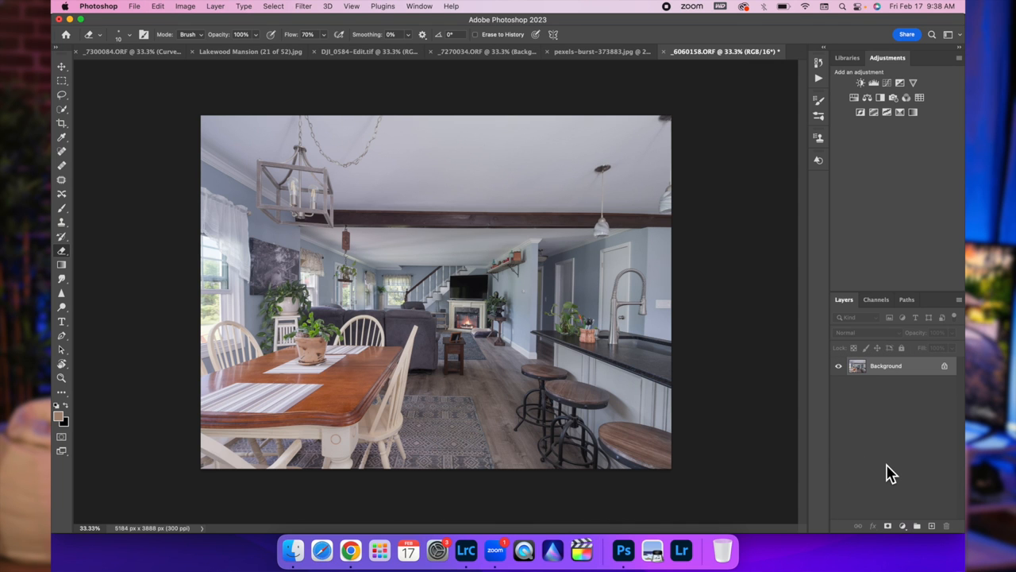
{"action": "mouse_move", "coordinate": [467, 550]}
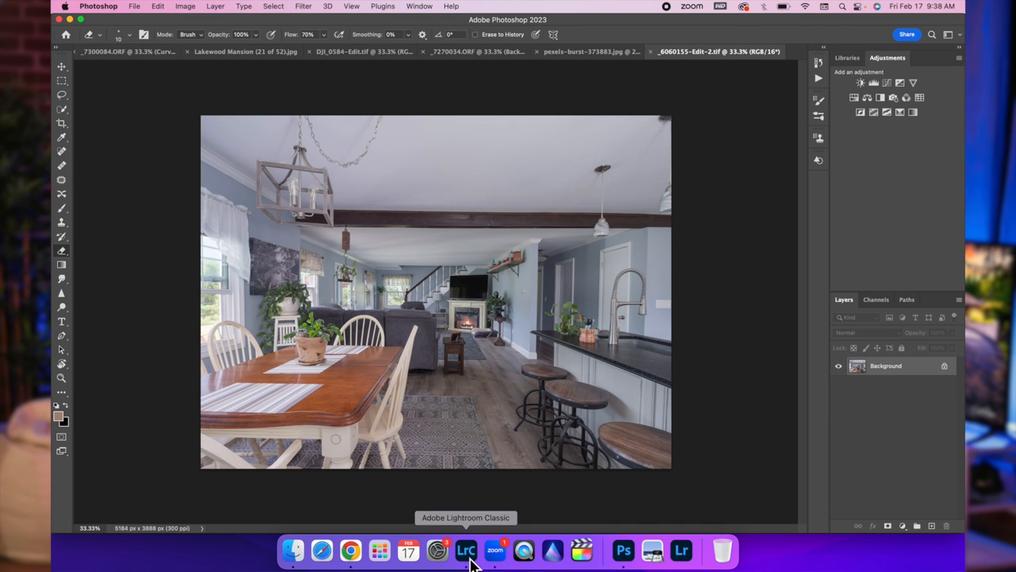
In Lightroom Classic apply the Interior Final preset and lower Exposure to about +0.42
{"action": "left_click", "coordinate": [466, 550]}
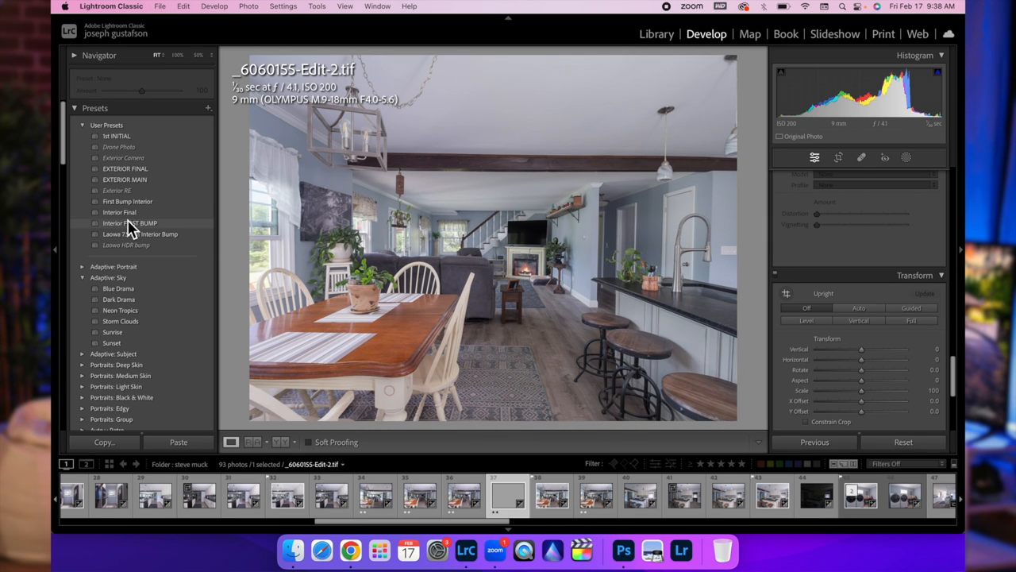
{"action": "left_click", "coordinate": [120, 212]}
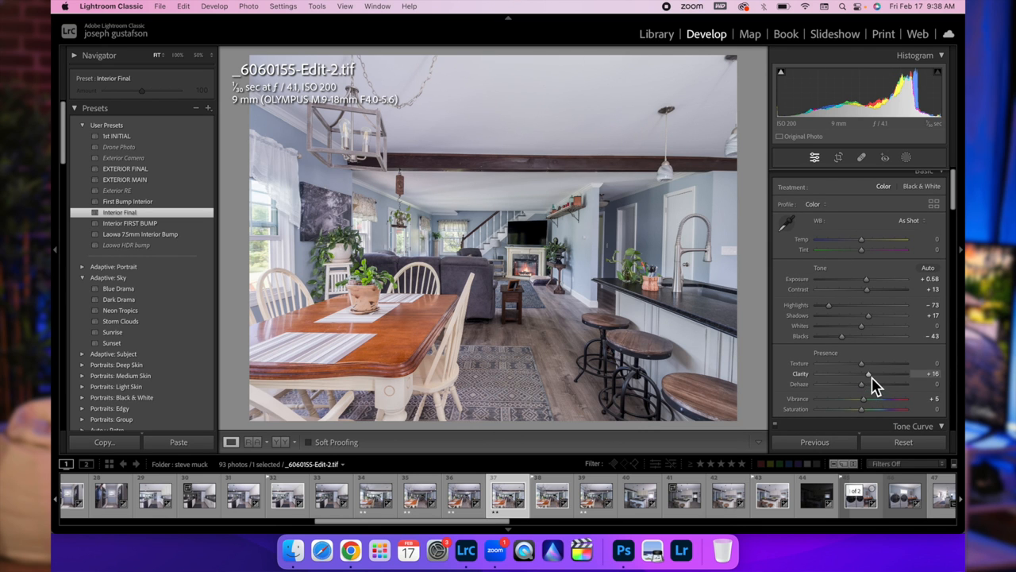
{"action": "left_click_drag", "start_coordinate": [862, 336], "coordinate": [842, 336]}
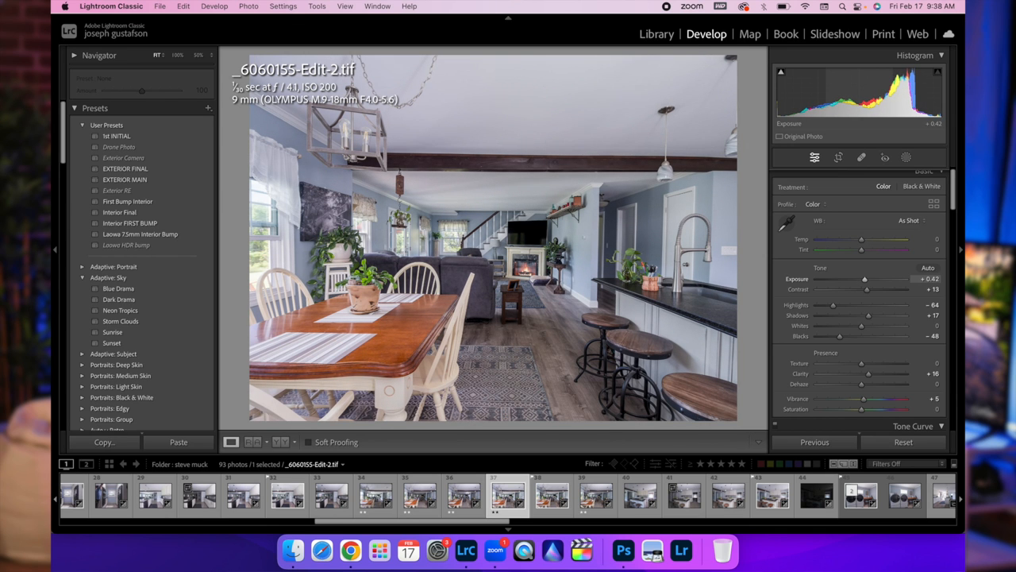
{"action": "mouse_move", "coordinate": [903, 111]}
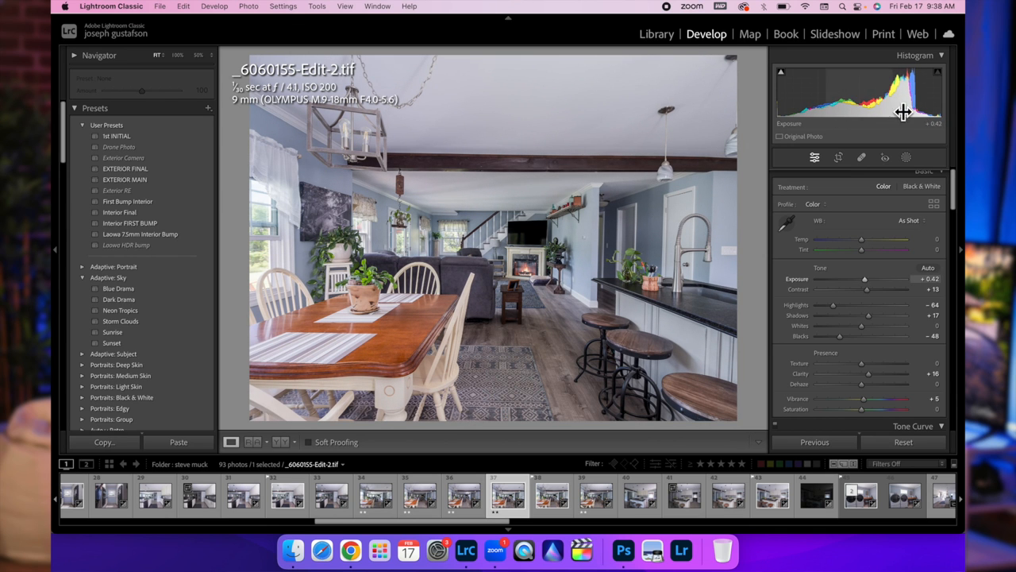
{"action": "mouse_move", "coordinate": [913, 106]}
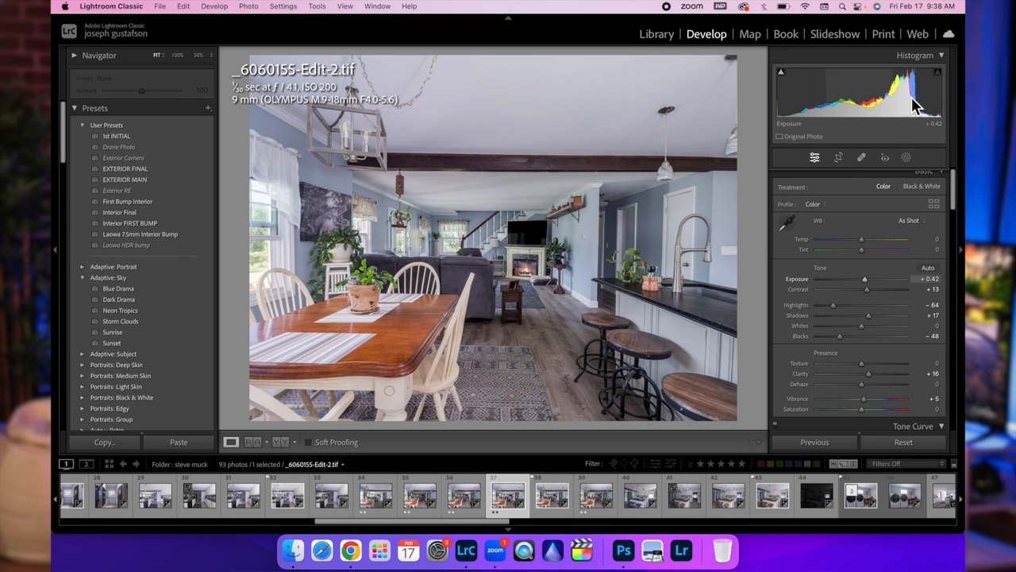
{"action": "mouse_move", "coordinate": [485, 353]}
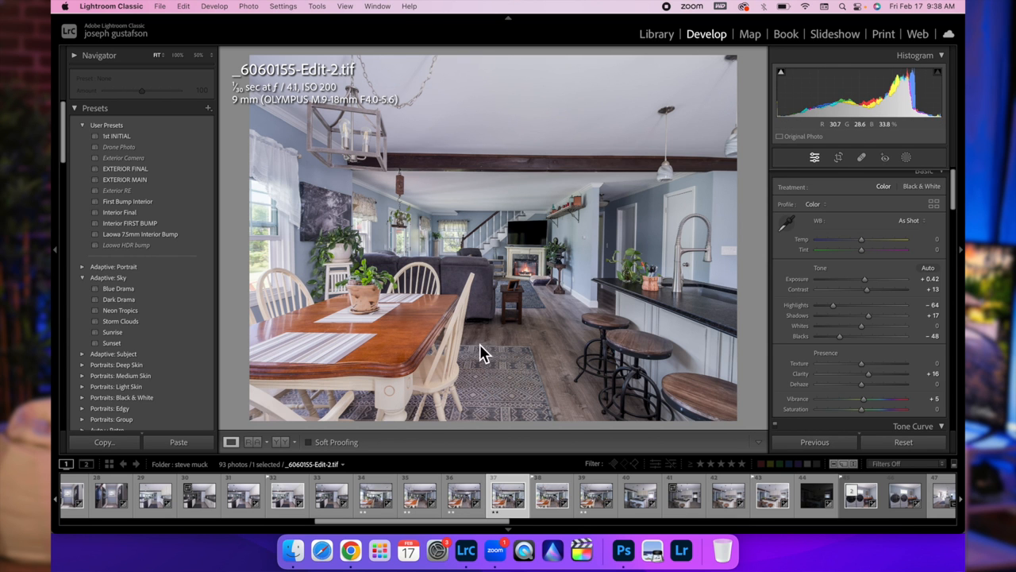